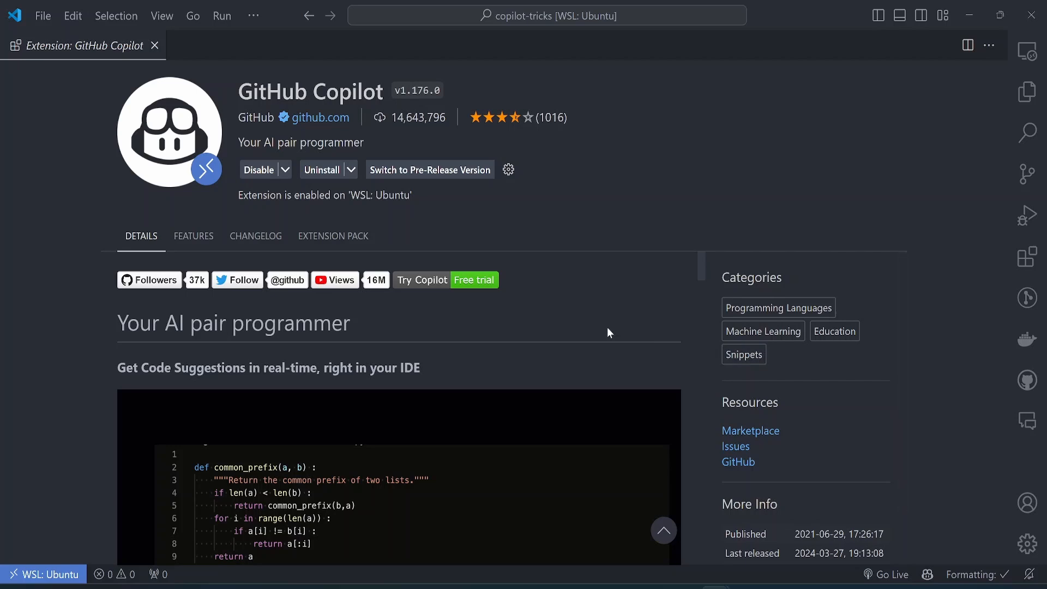
{"action": "mouse_move", "coordinate": [545, 319]}
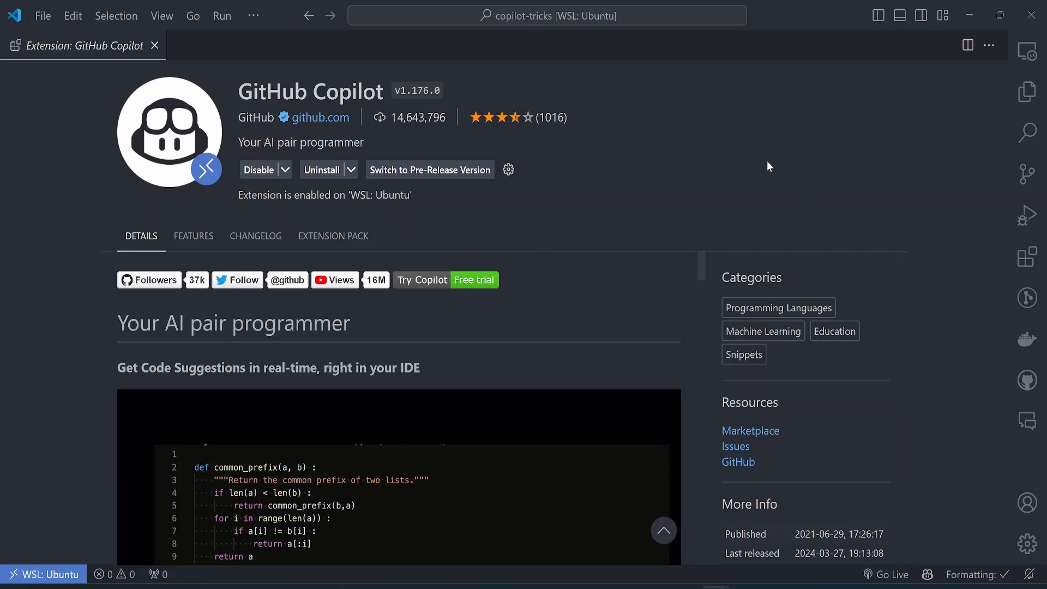
{"action": "mouse_move", "coordinate": [775, 114]}
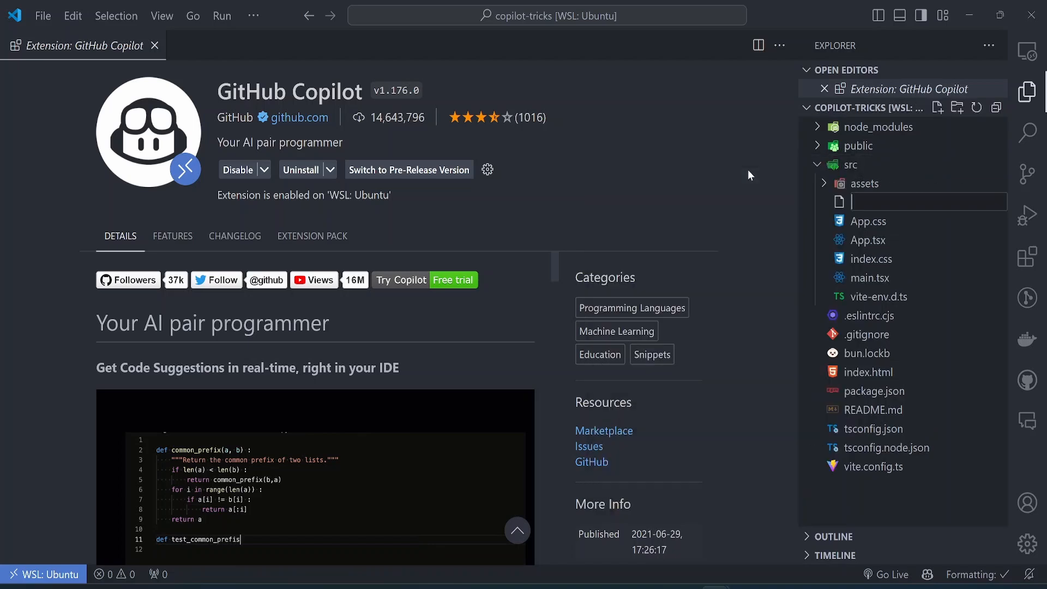
Create index.js in src and start it with an export default statement
{"action": "type", "text": "inde"}
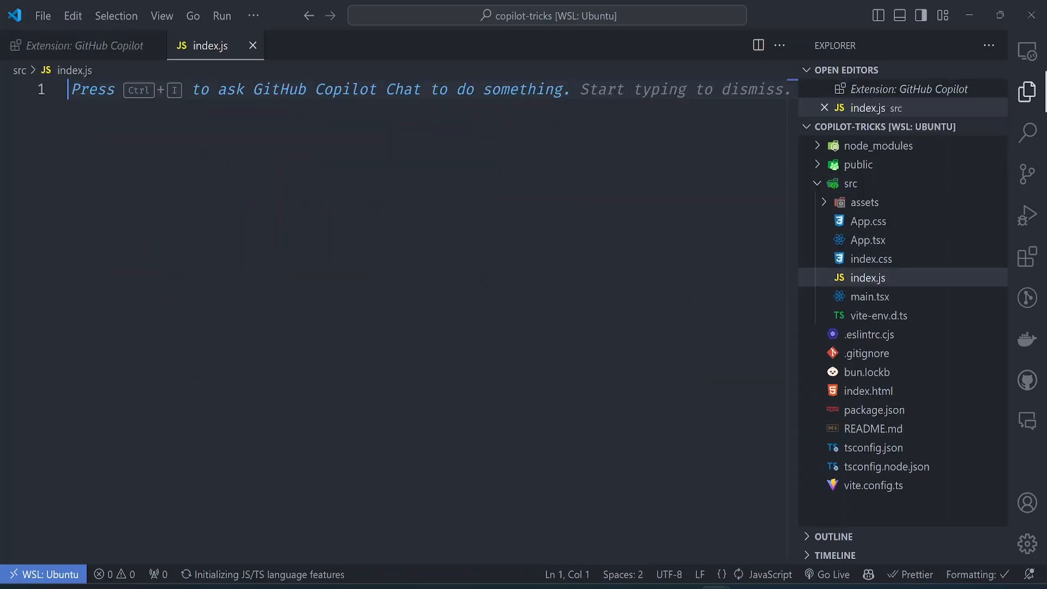
{"action": "type", "text": "export"}
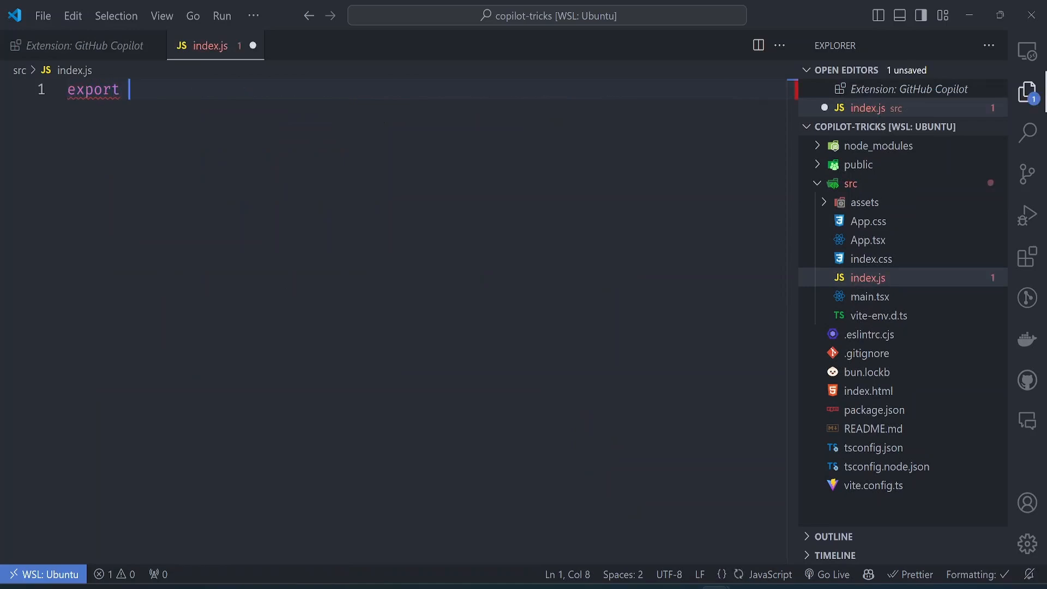
{"action": "type", "text": "default"}
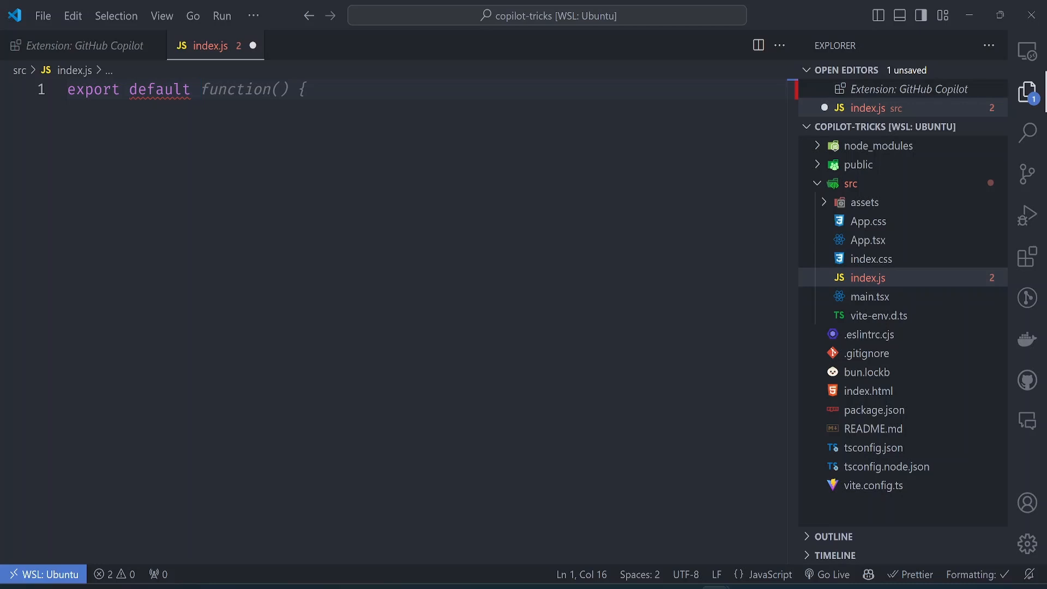
{"action": "mouse_move", "coordinate": [240, 60]}
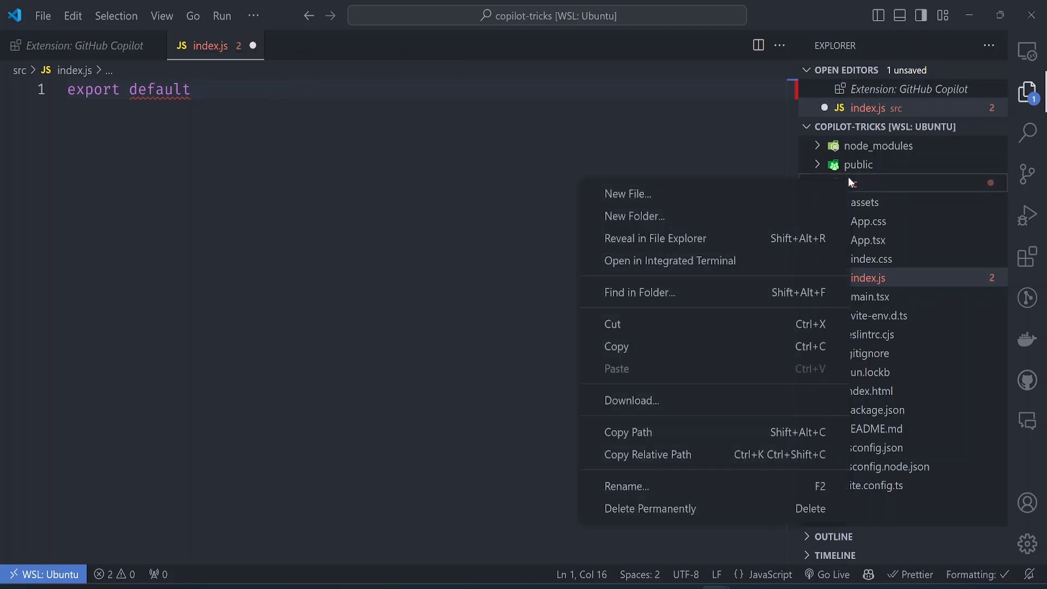
Create slugify.js in src with Copilot's default-exported slugify function (lowercase, hyphen-joined words)
{"action": "left_click", "coordinate": [626, 194]}
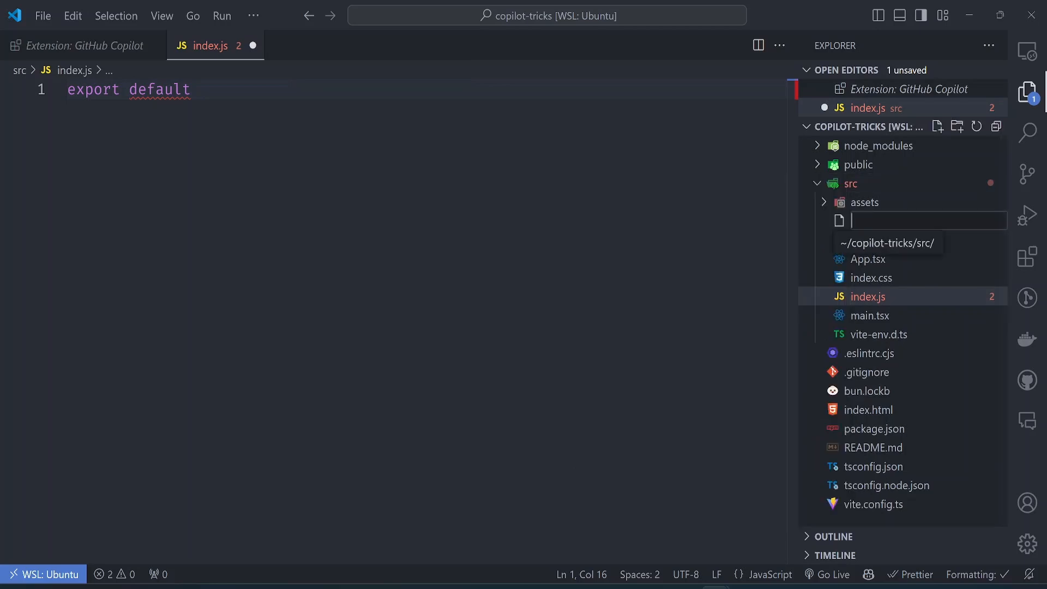
{"action": "type", "text": "slugify"}
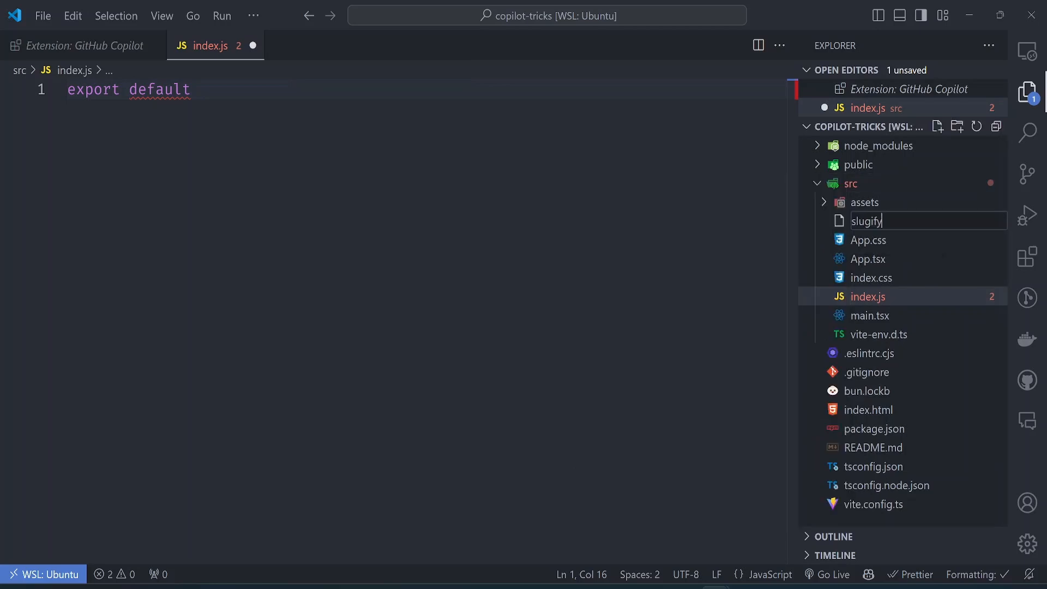
{"action": "key", "text": "Enter"}
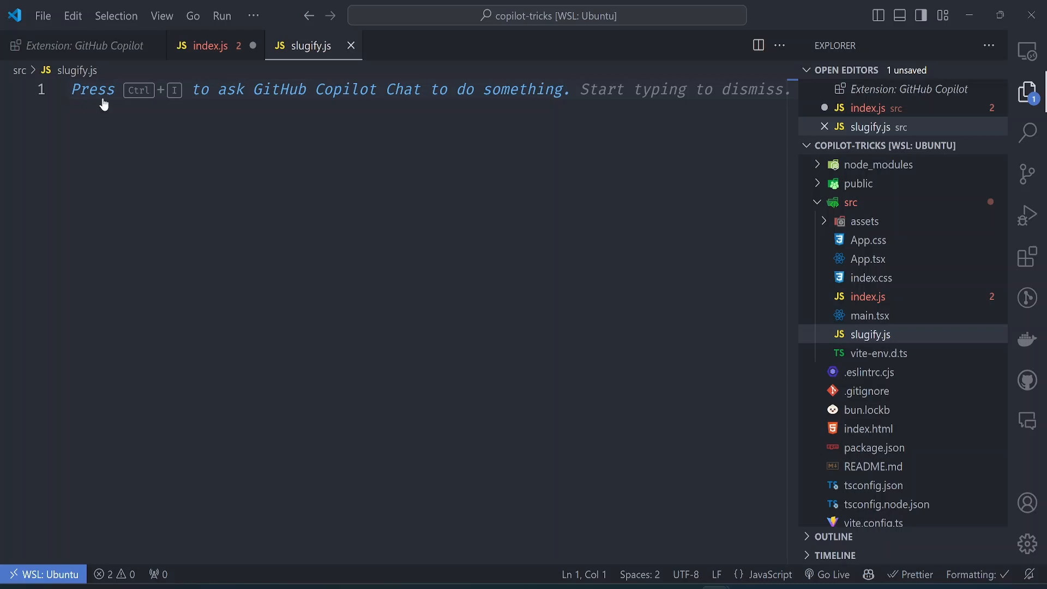
{"action": "type", "text": "export default function"}
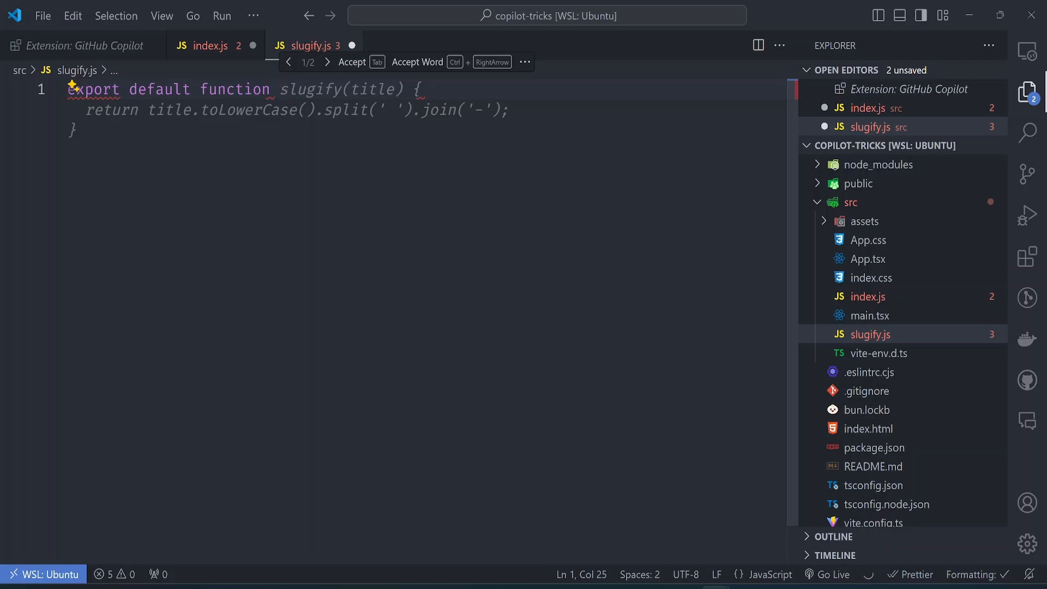
{"action": "key", "text": "Tab"}
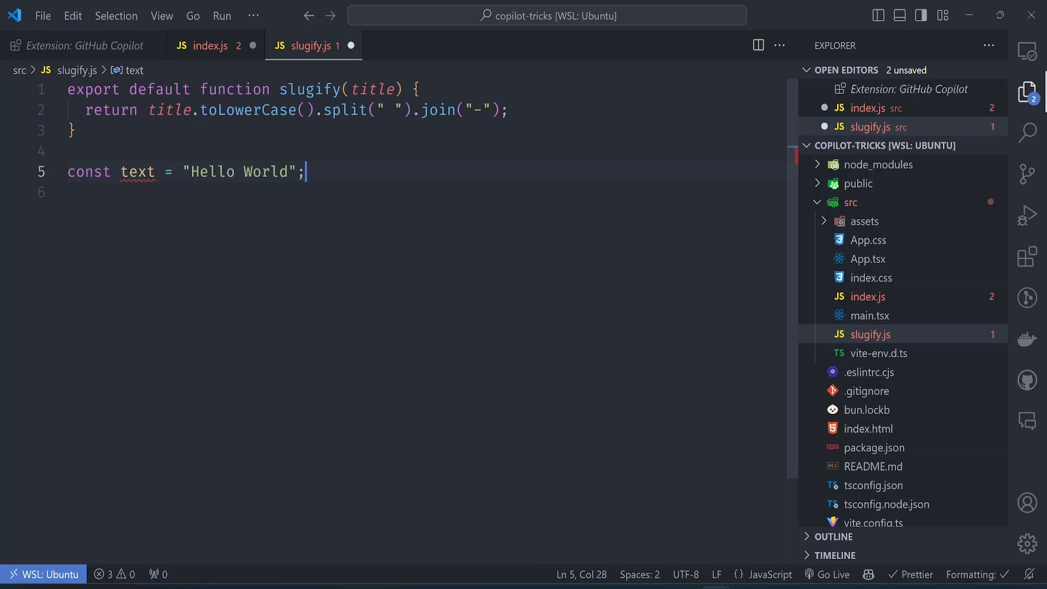
Log slugify("Hello World") and run src/slugify.js with Bun
{"action": "type", "text": "console.log(slugify(text));"}
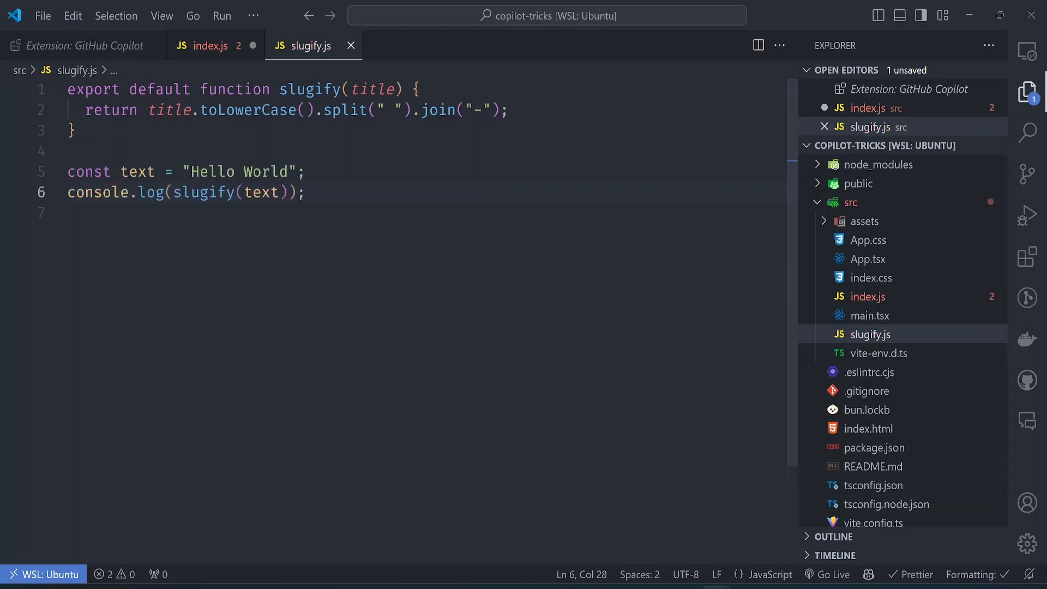
{"action": "type", "text": "b"}
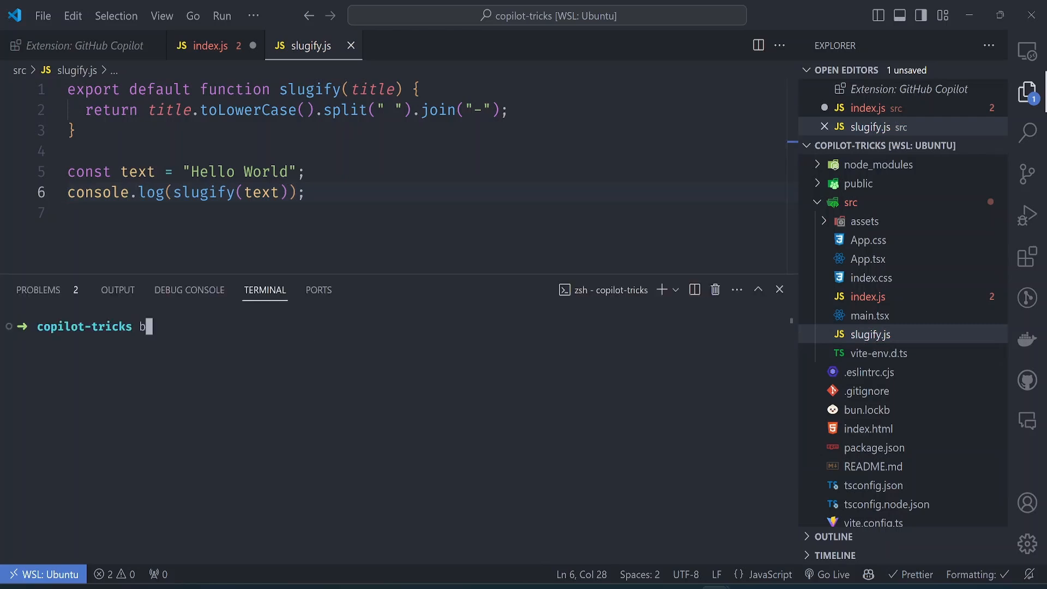
{"action": "type", "text": "un run src/slugify.js"}
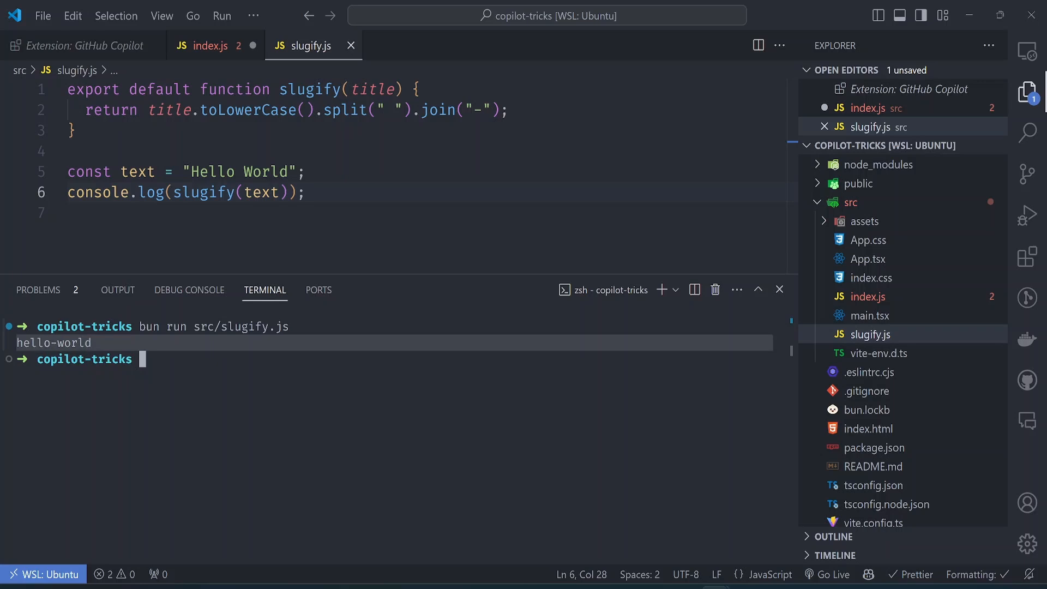
Add symbols like & %$#@ to the test string and rerun, showing they survive in the output
{"action": "double_click", "coordinate": [240, 171]}
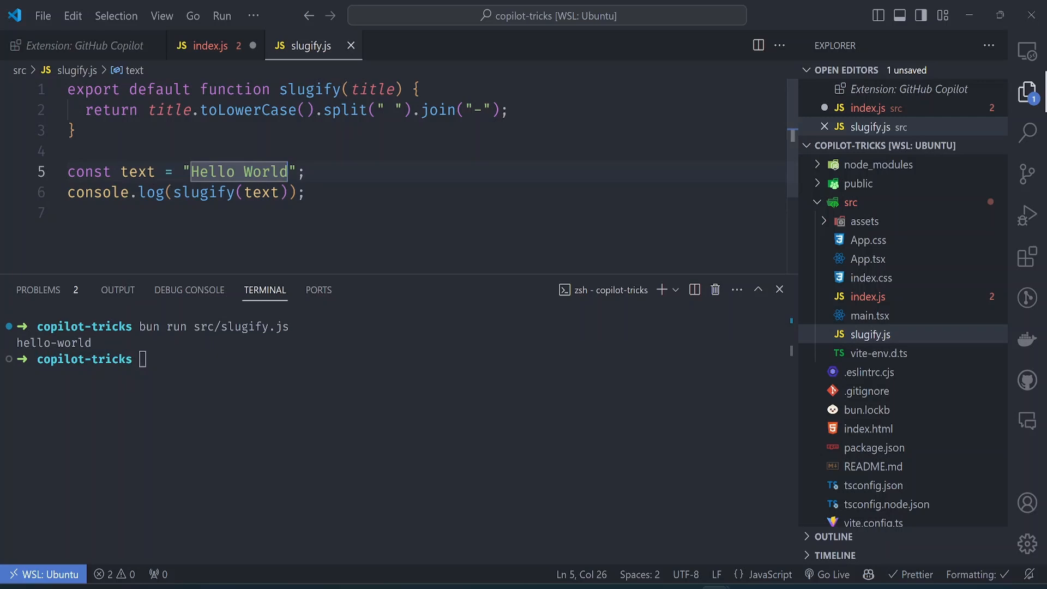
{"action": "type", "text": "& %"}
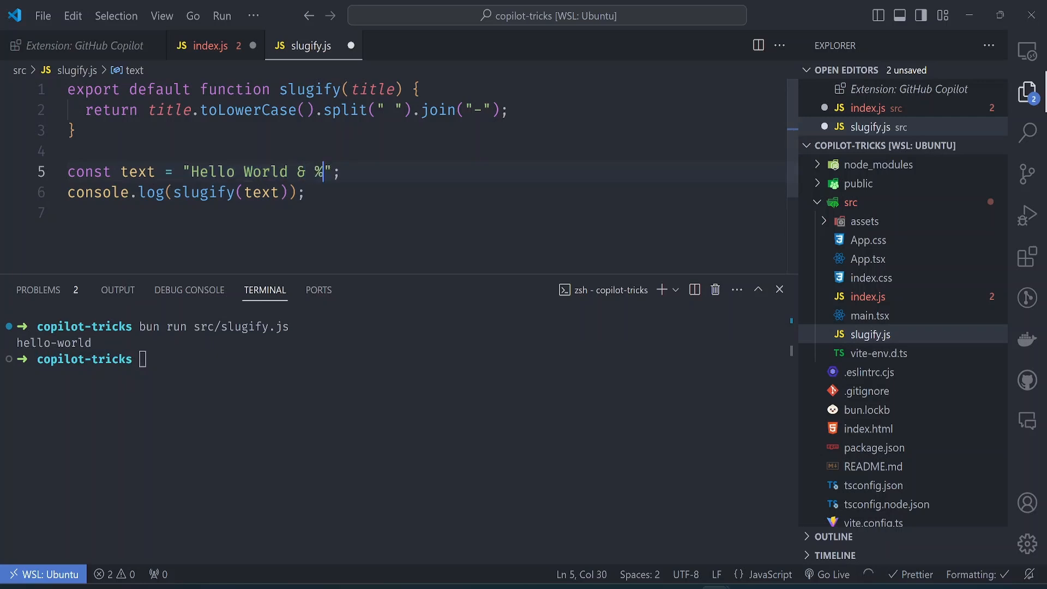
{"action": "type", "text": "$#a"}
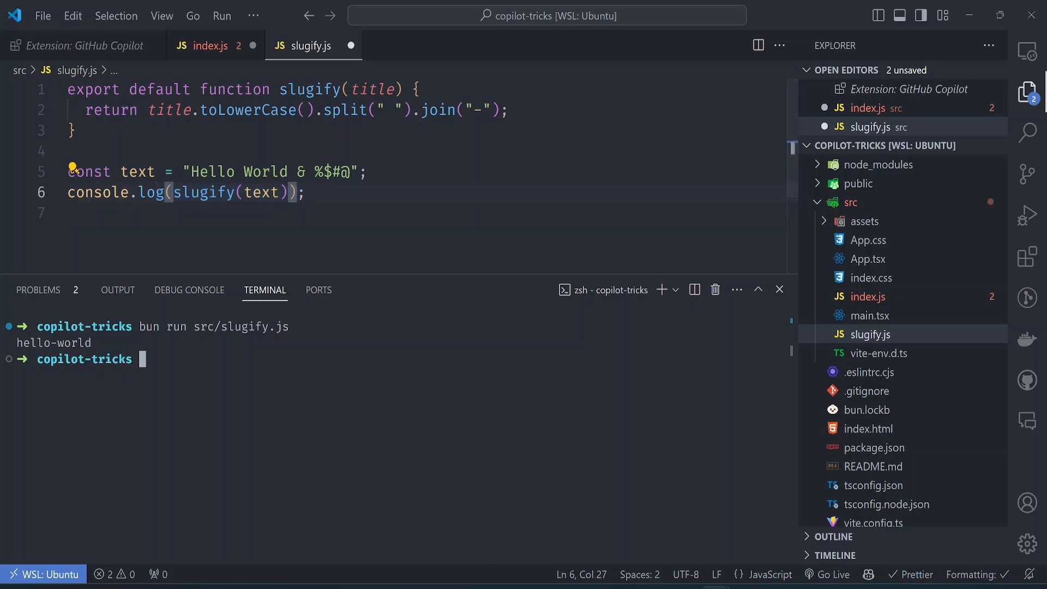
{"action": "type", "text": "bun run src/slugify.js"}
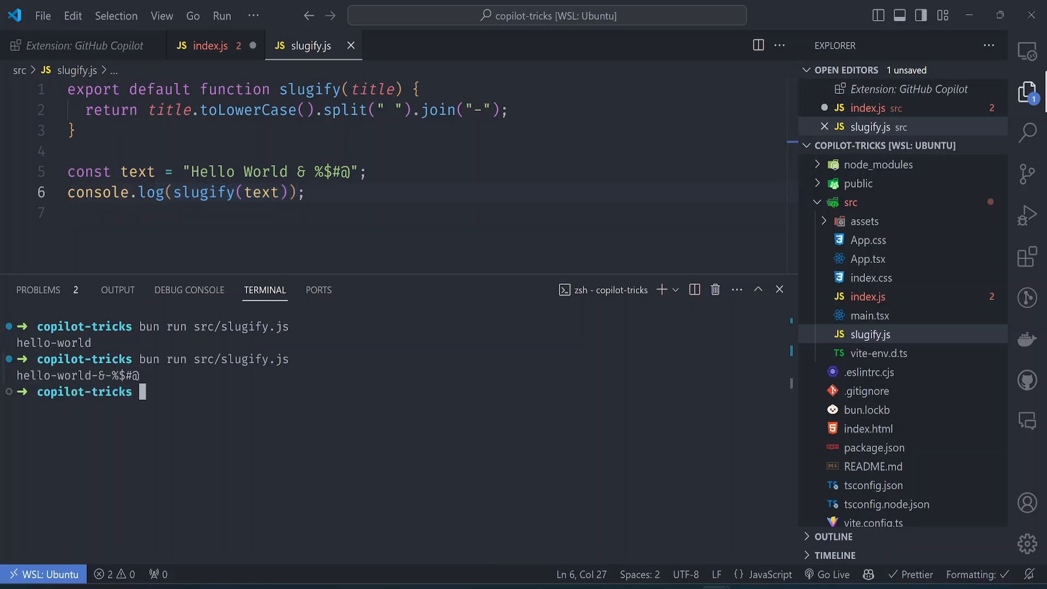
{"action": "double_click", "coordinate": [73, 374]}
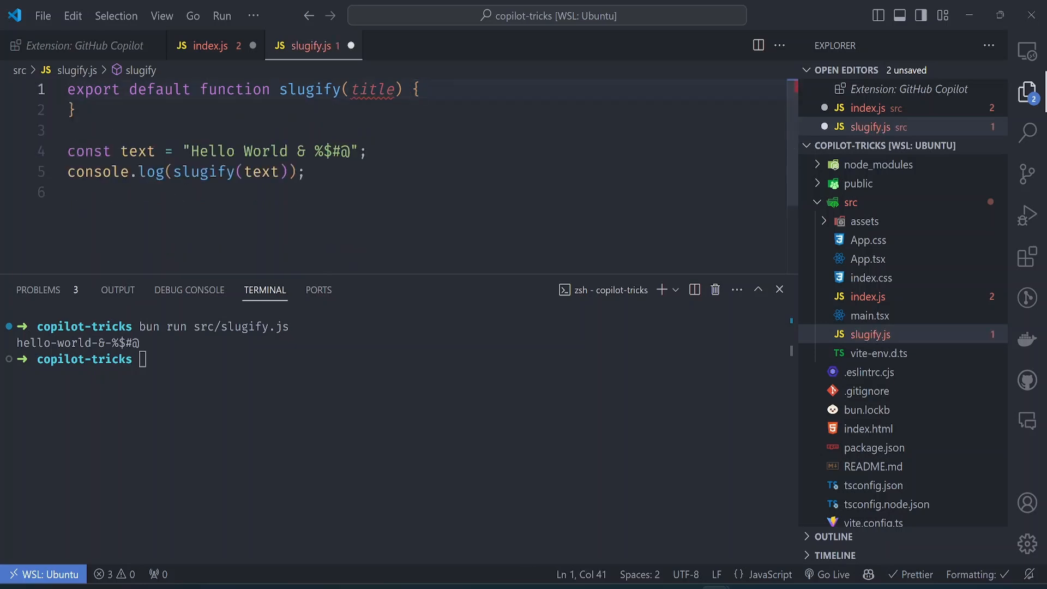
Rename slugify's title parameter to text, ready for Copilot's replace-chain rewrite
{"action": "double_click", "coordinate": [372, 89]}
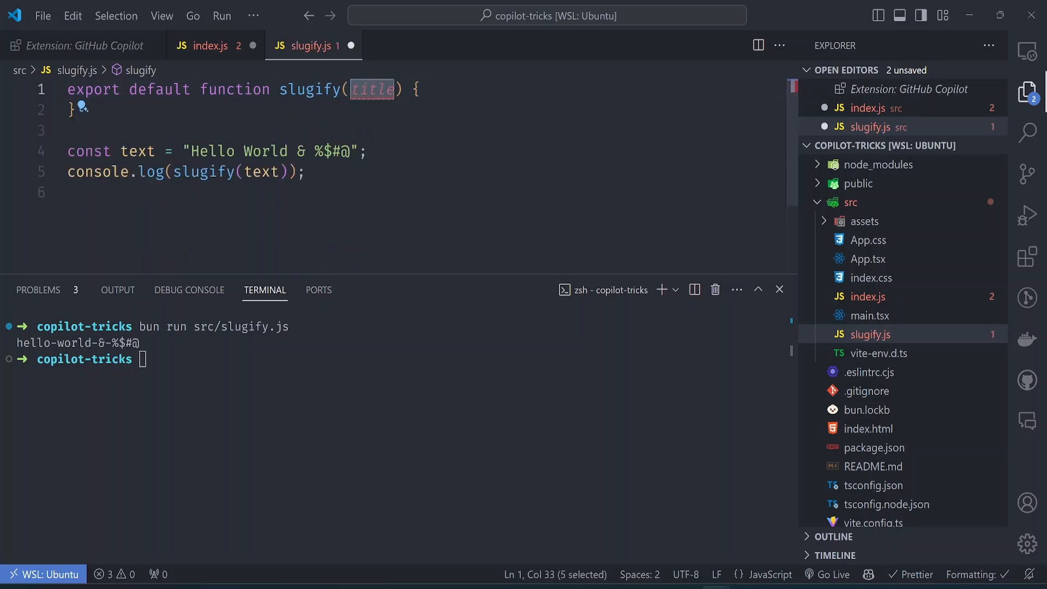
{"action": "type", "text": "text"}
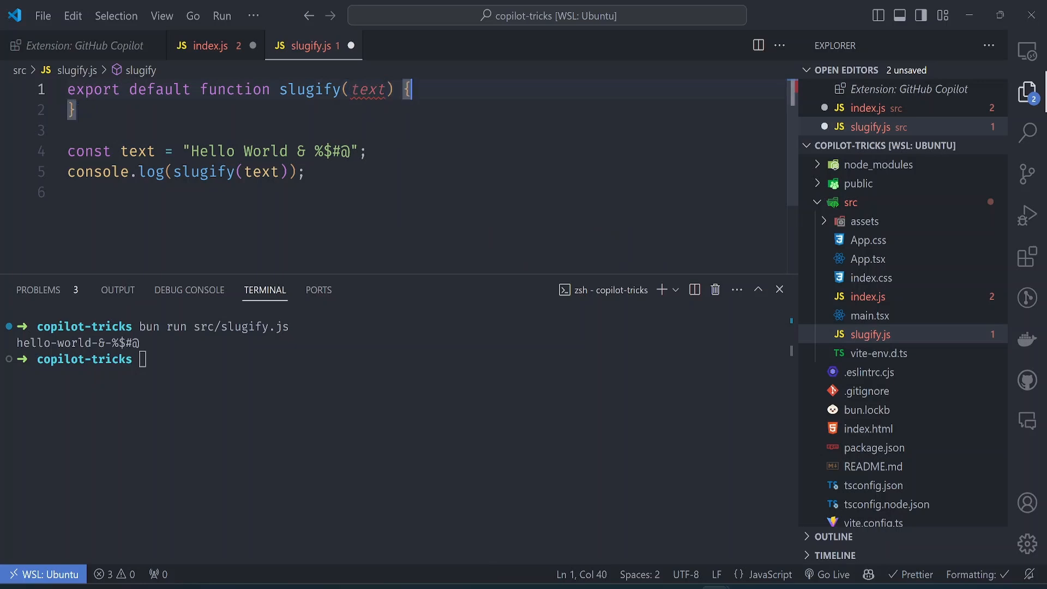
{"action": "double_click", "coordinate": [367, 89]}
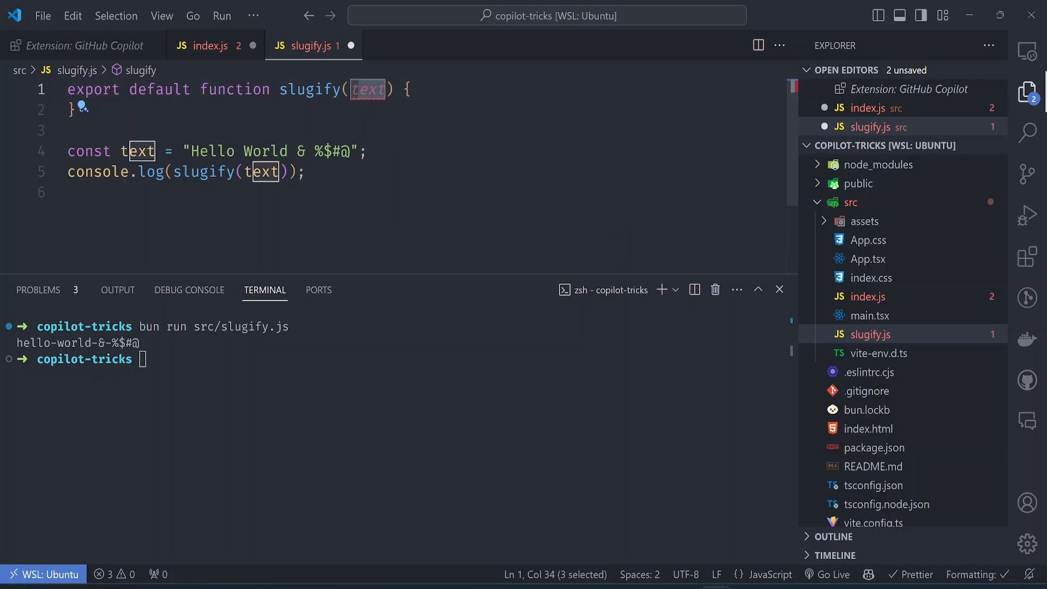
{"action": "mouse_move", "coordinate": [367, 88]}
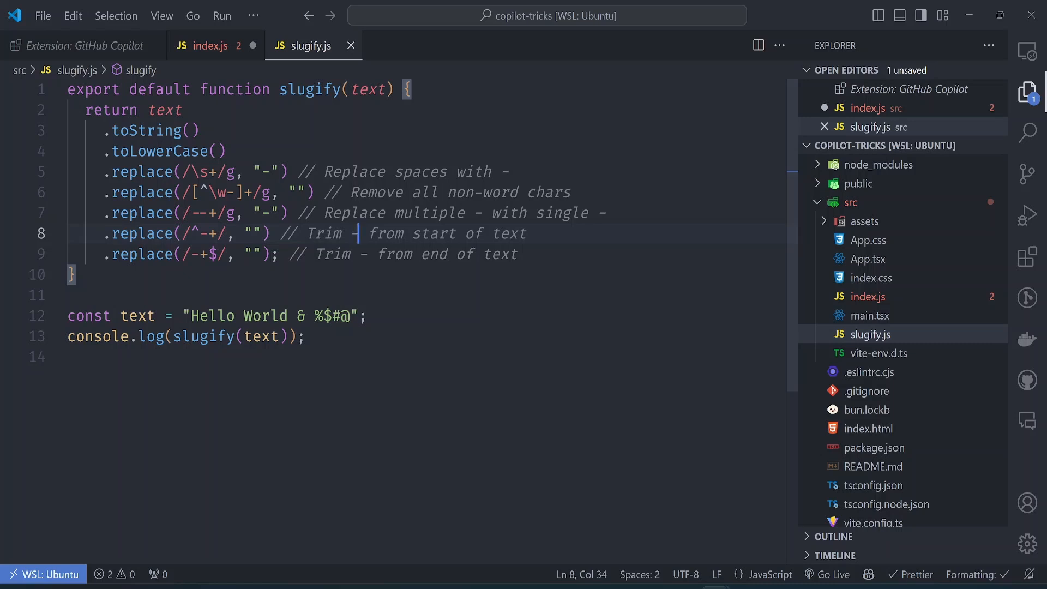
Create capitalize.ts in src with capitalize(str: string): string, accepting Copilot's body
{"action": "right_click", "coordinate": [849, 202]}
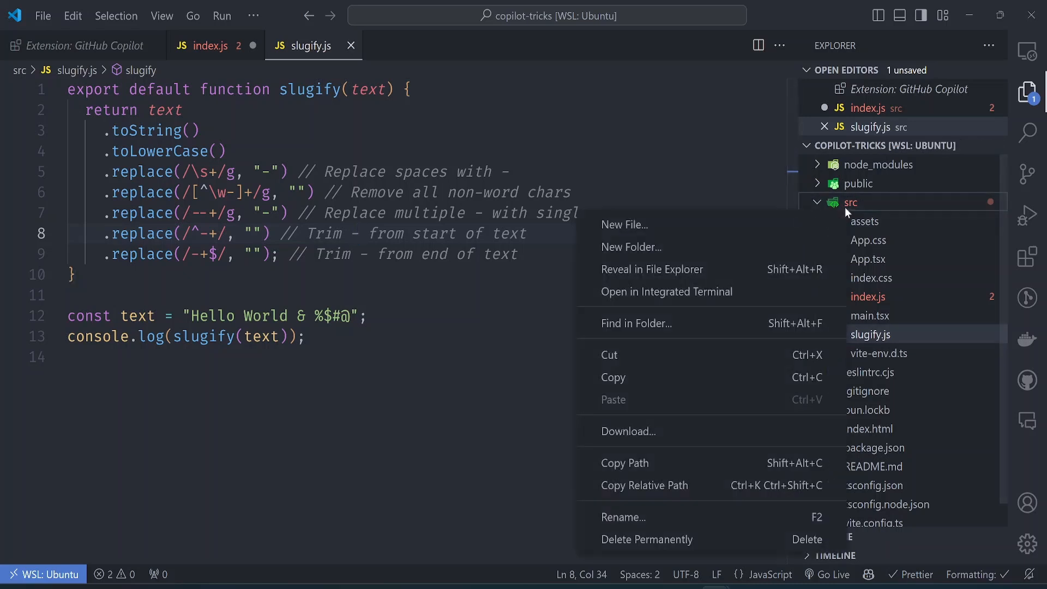
{"action": "left_click", "coordinate": [623, 225]}
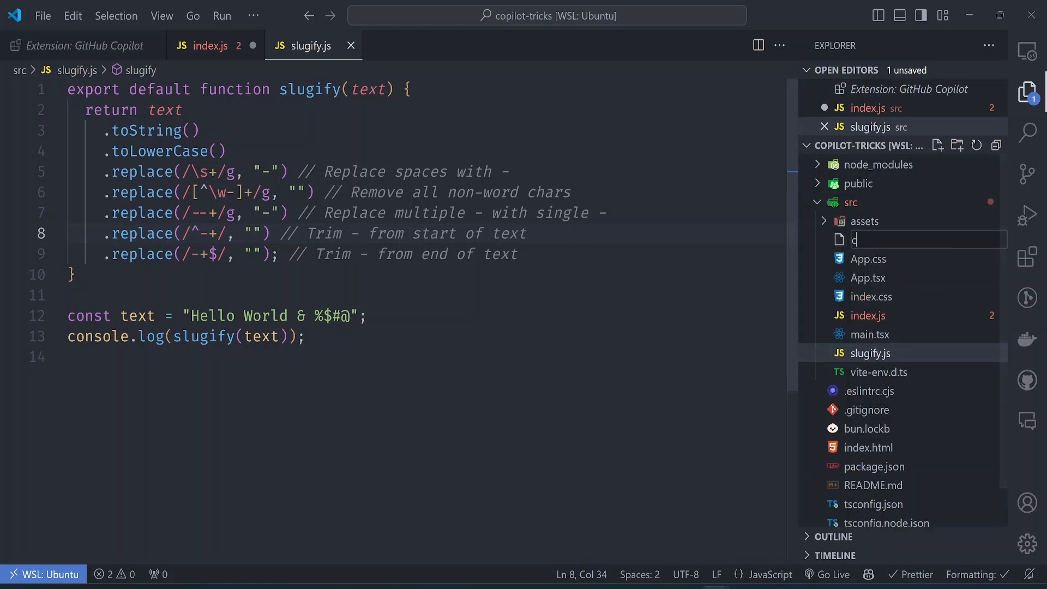
{"action": "type", "text": "apitalize.ts"}
{"action": "type", "text": "export default"}
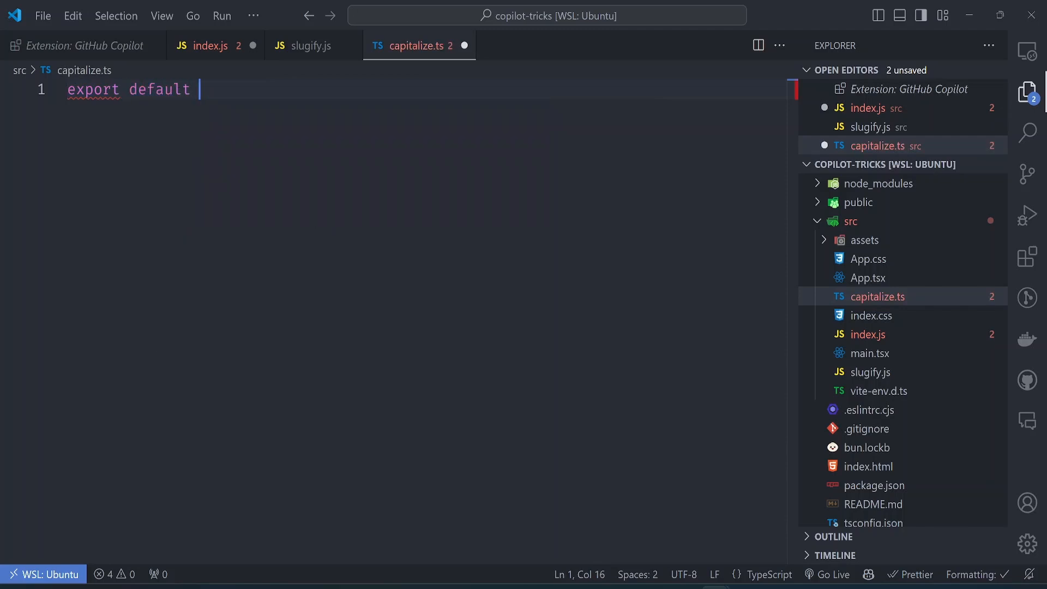
{"action": "type", "text": "function capitalize(str: string): string {"}
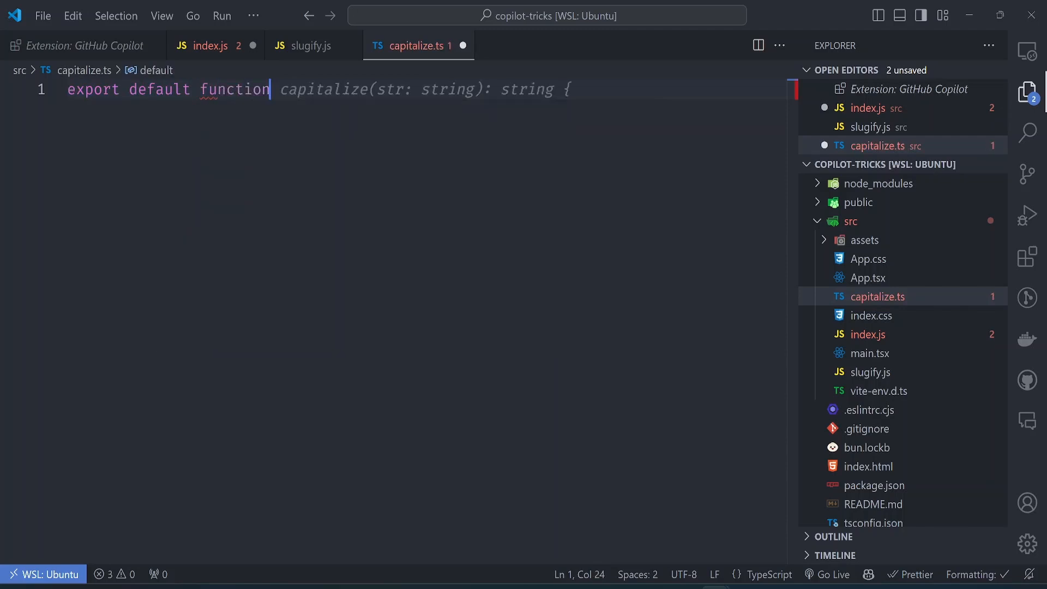
{"action": "key", "text": "Enter"}
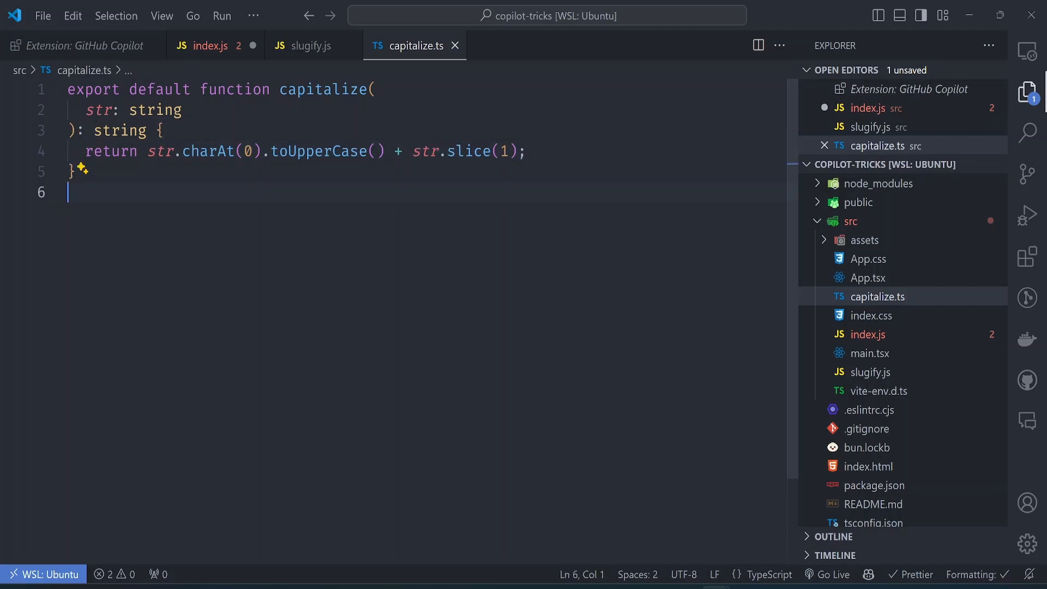
{"action": "type", "text": "c"}
{"action": "type", "text": "bun run src/capitalize.ts"}
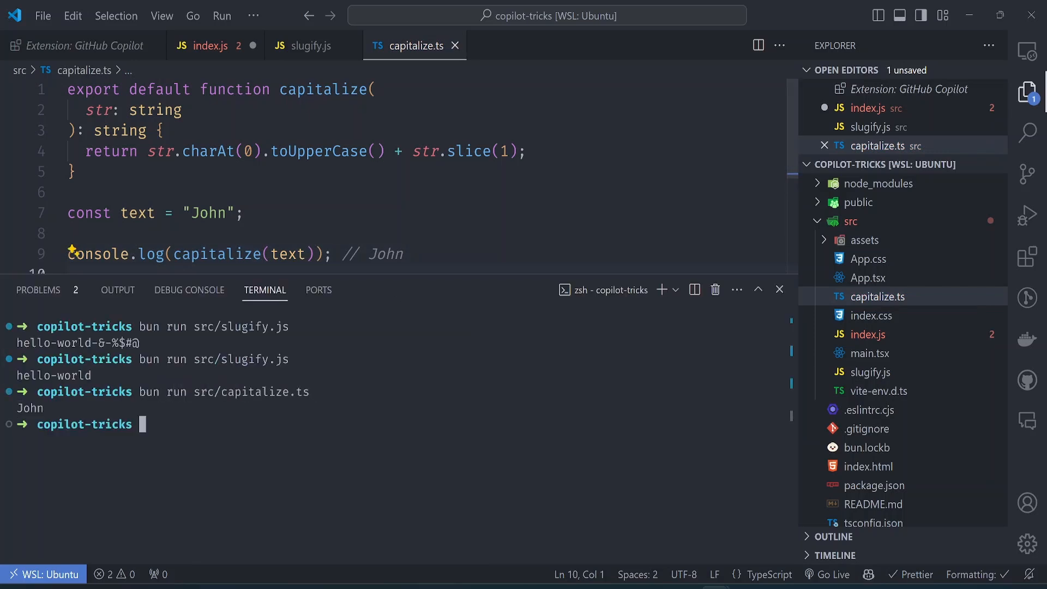
Change the sample name to "john doe", clear the terminal and rerun src/capitalize.ts with Bun
{"action": "type", "text": "john"}
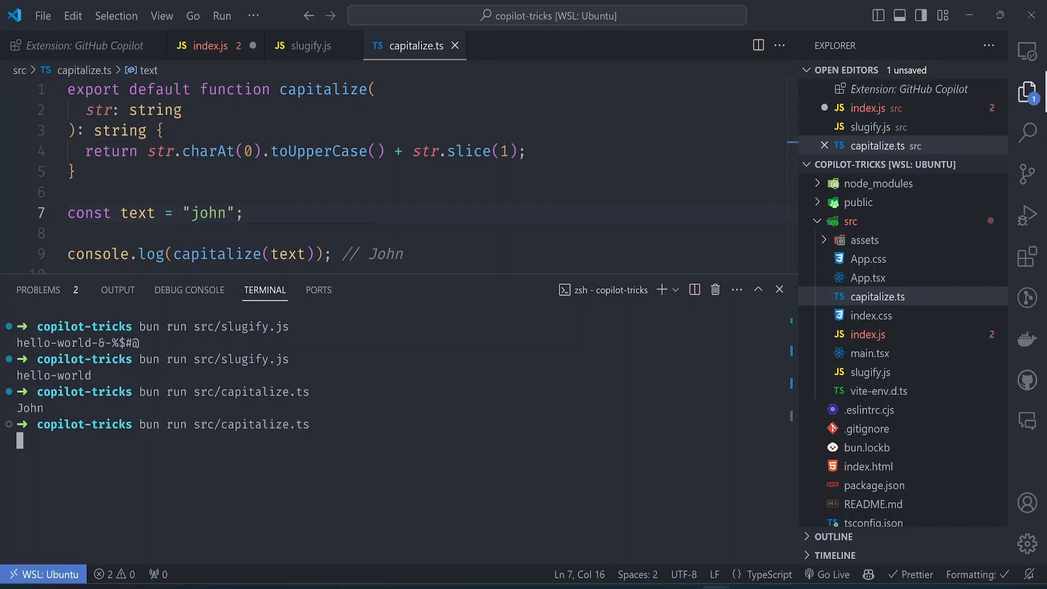
{"action": "type", "text": "cle"}
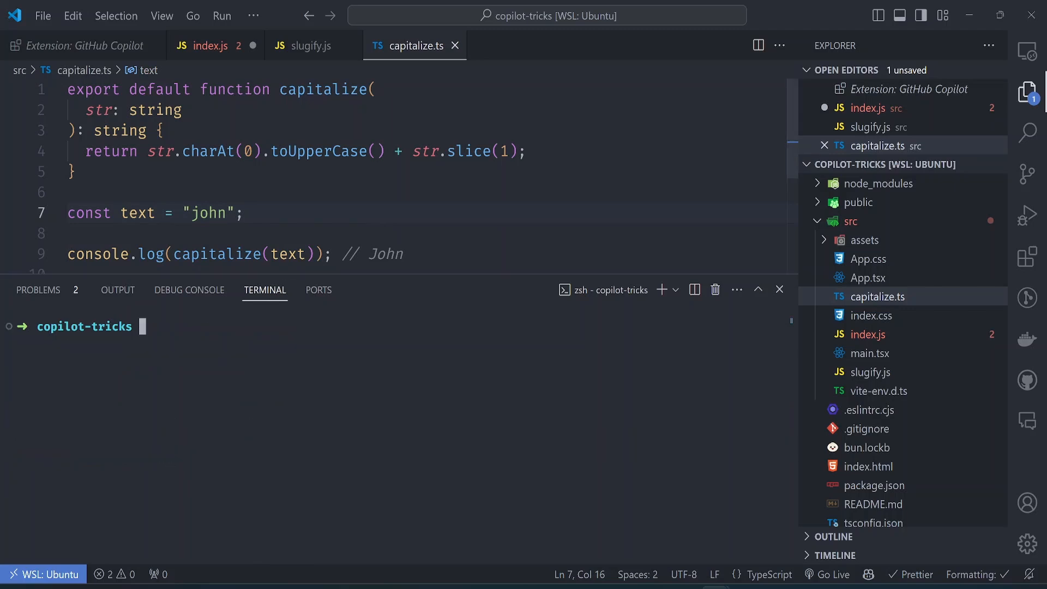
{"action": "left_click", "coordinate": [244, 212]}
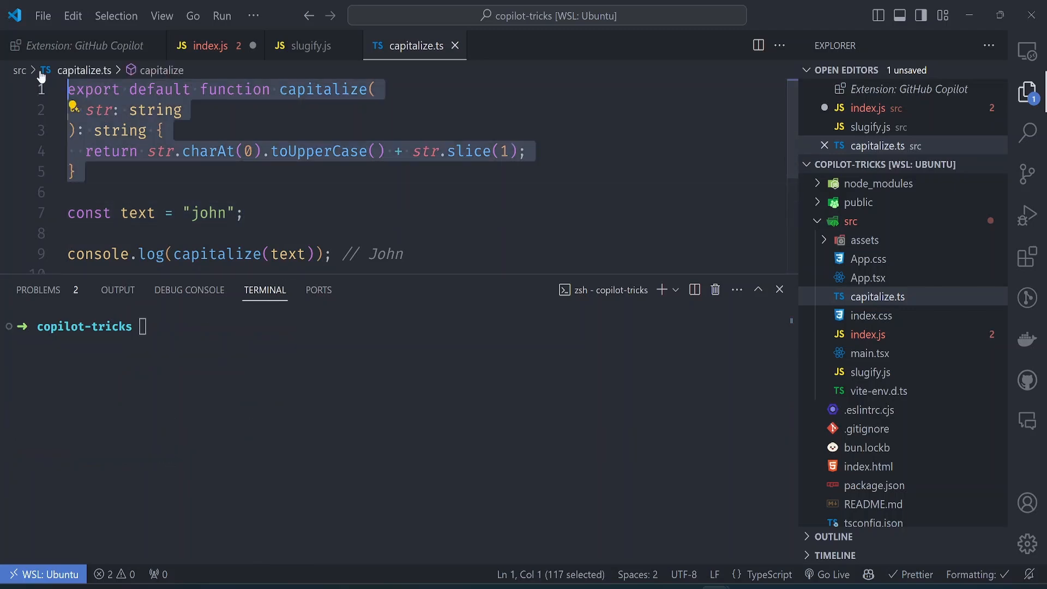
{"action": "mouse_move", "coordinate": [138, 213]}
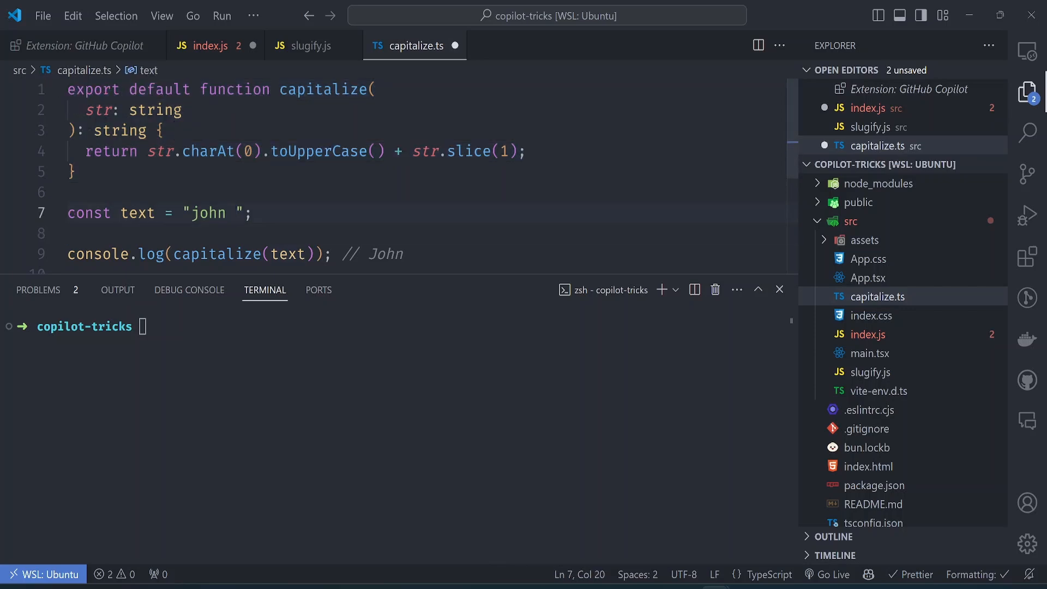
{"action": "type", "text": "doe"}
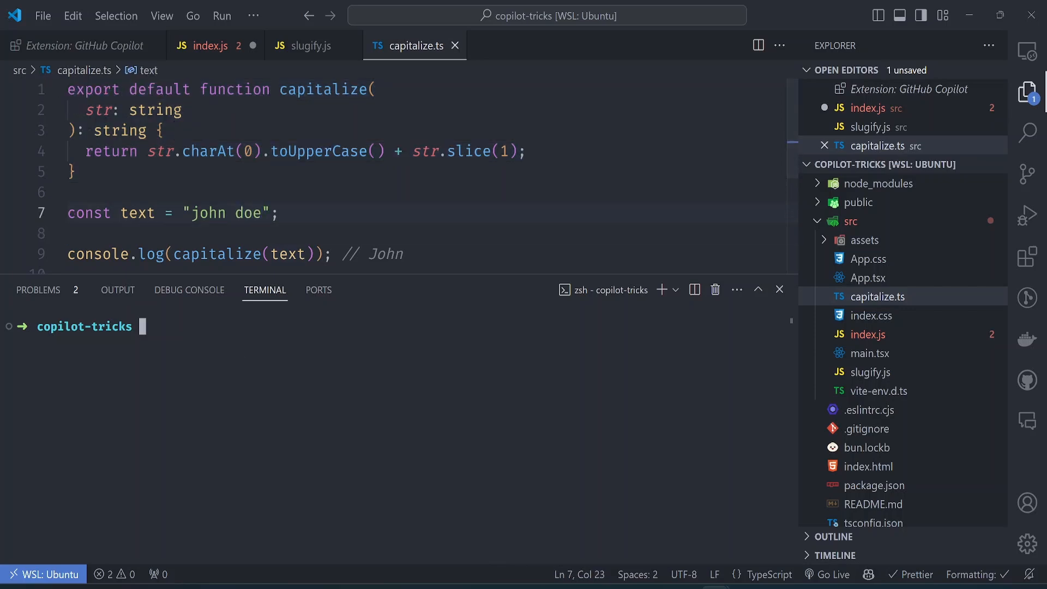
{"action": "type", "text": "bun run src/capitalize.ts"}
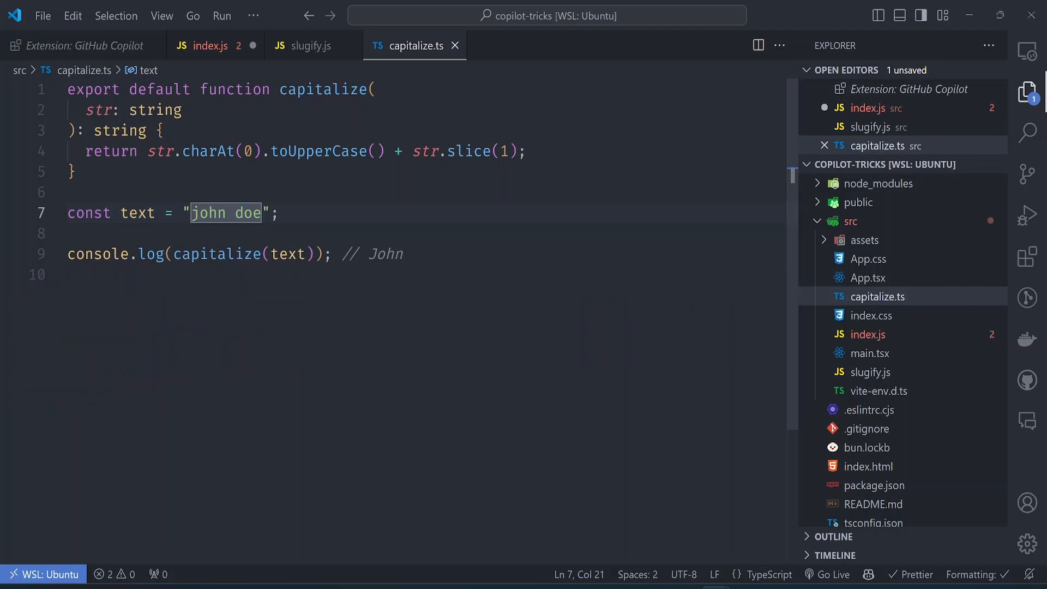
Rewrite capitalize to capitalize each space-separated word, save the file and hide the terminal
{"action": "double_click", "coordinate": [98, 109]}
{"action": "type", "text": "fullName"}
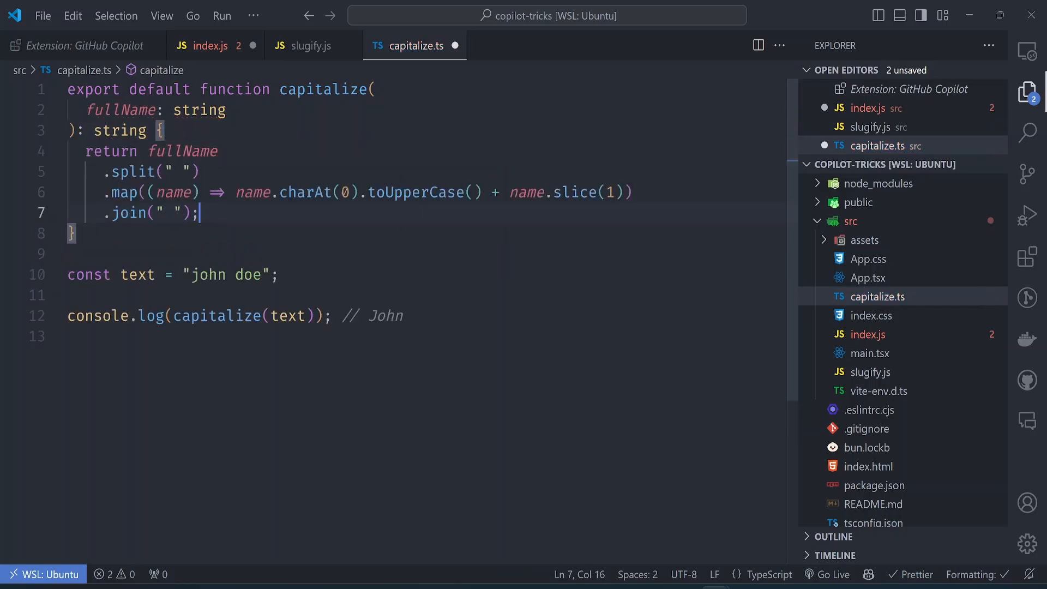
{"action": "key", "text": "ctrl+s"}
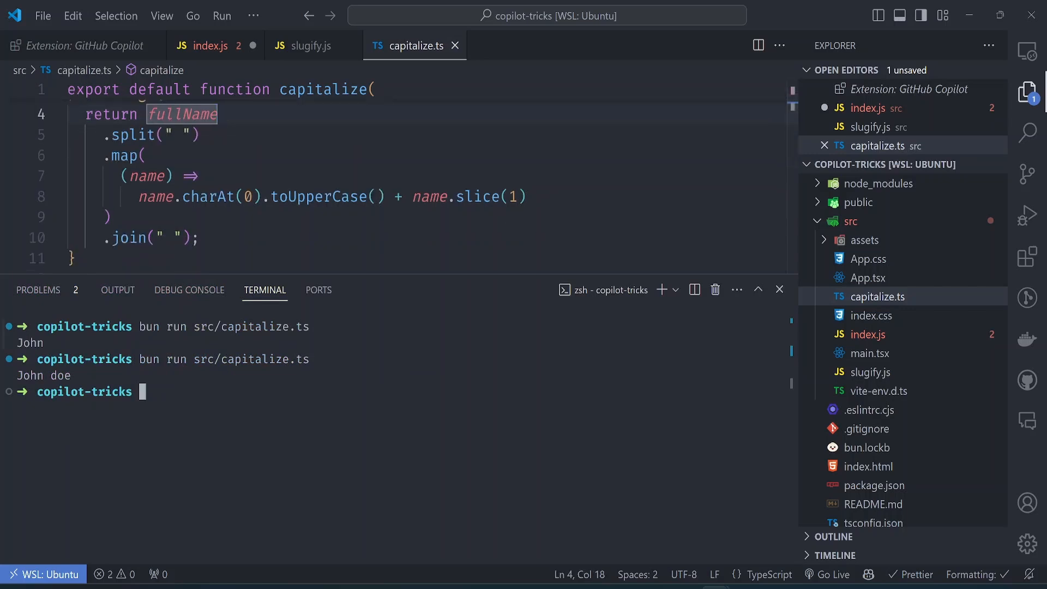
{"action": "key", "text": "Enter"}
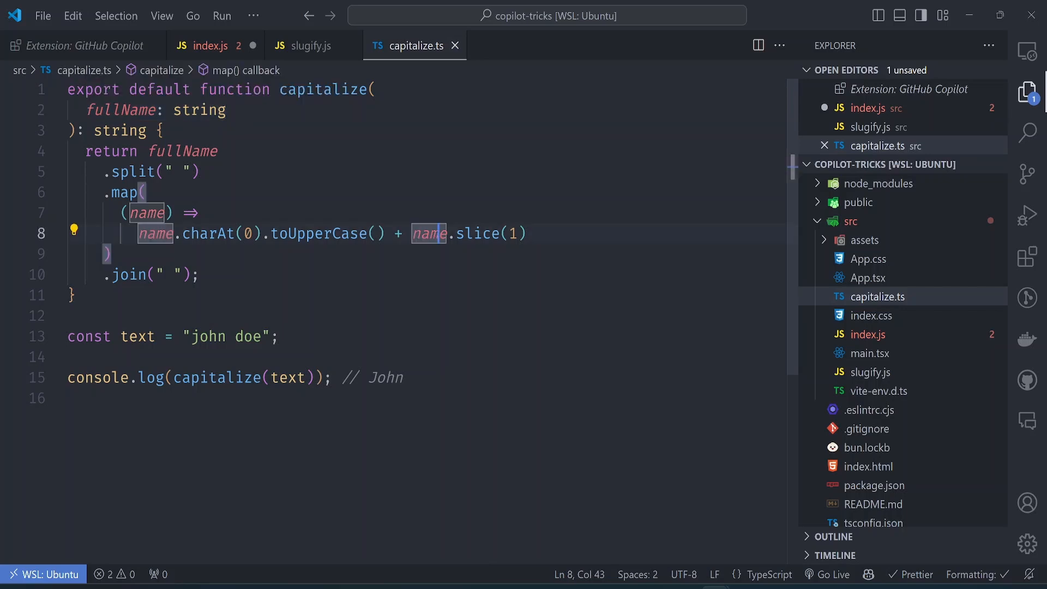
Create Counter.tsx in src and begin a default-exported component
{"action": "right_click", "coordinate": [878, 296]}
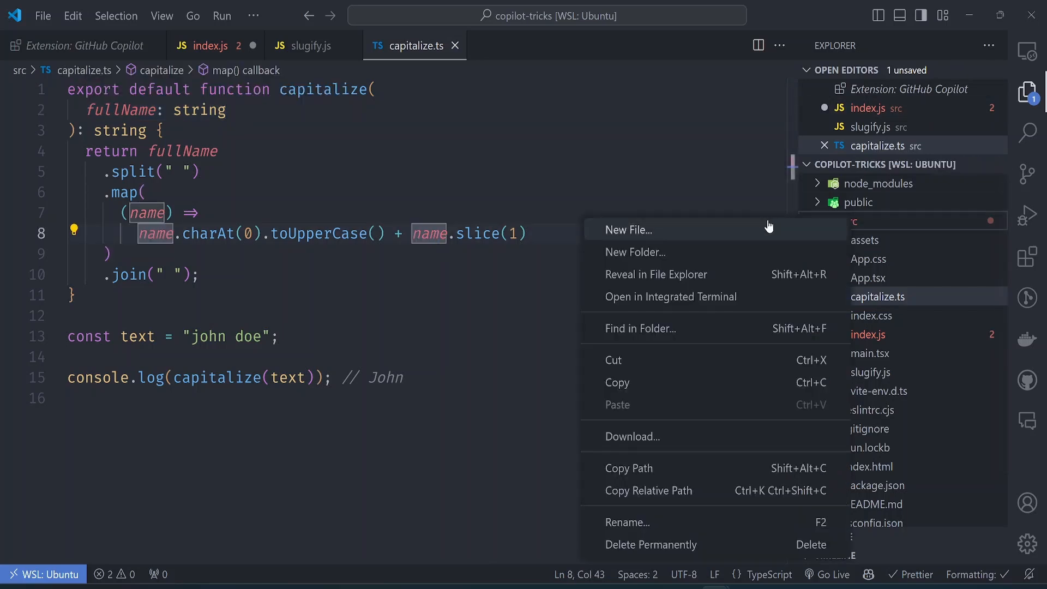
{"action": "left_click", "coordinate": [627, 230]}
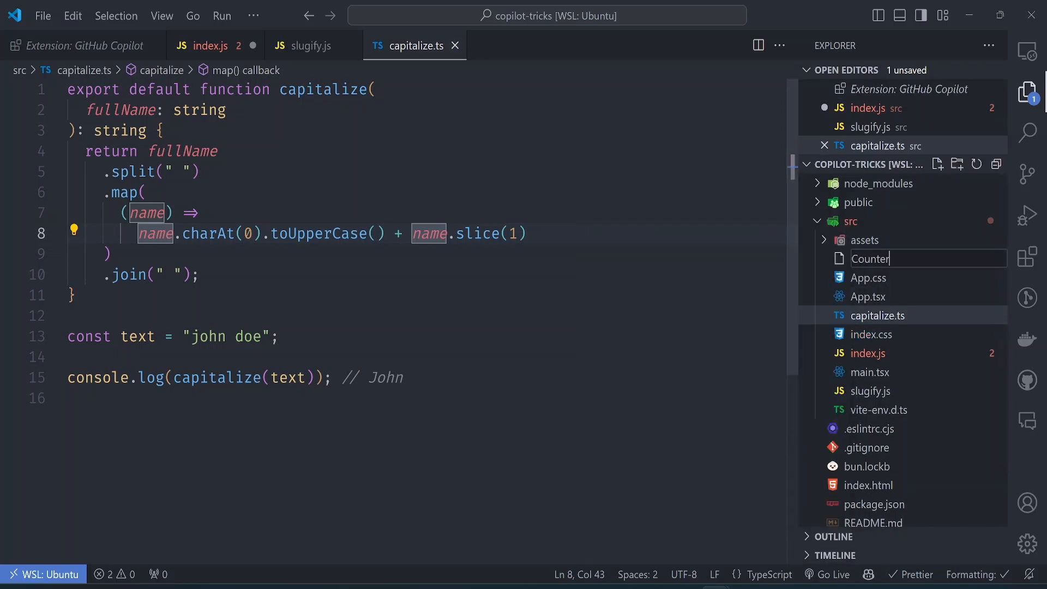
{"action": "type", "text": ".tsx"}
{"action": "key", "text": "Enter"}
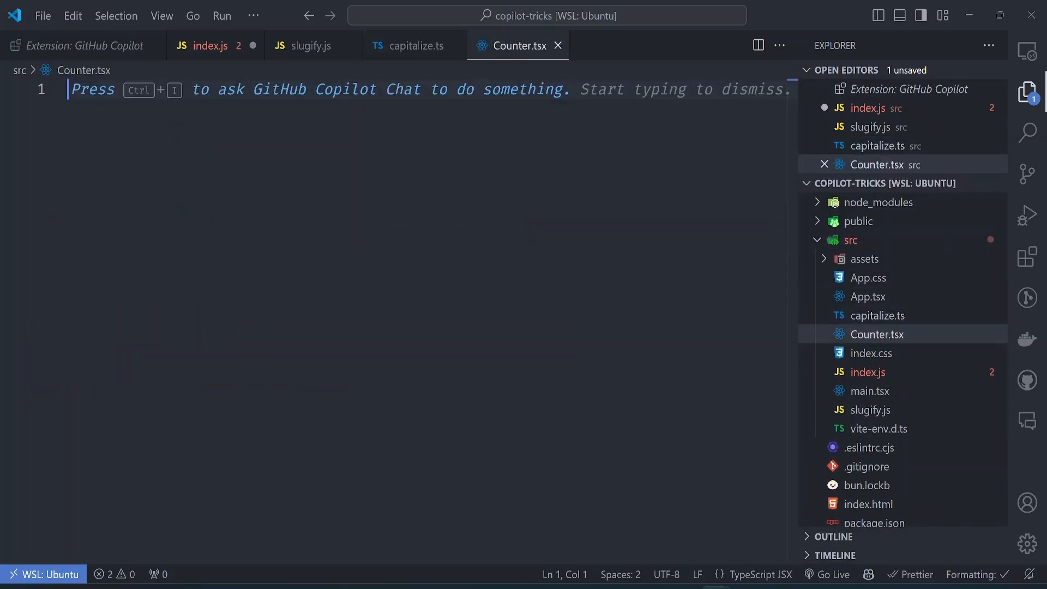
{"action": "type", "text": "export default function Counter() {"}
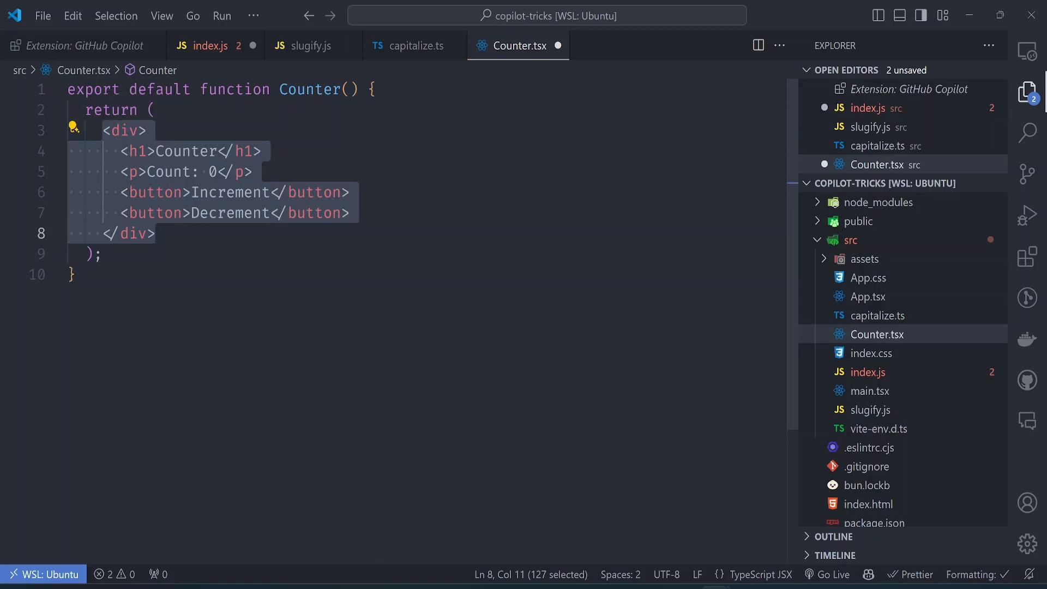
Import useState from React and declare const [count, setCount] = useState(0)
{"action": "left_click", "coordinate": [156, 233]}
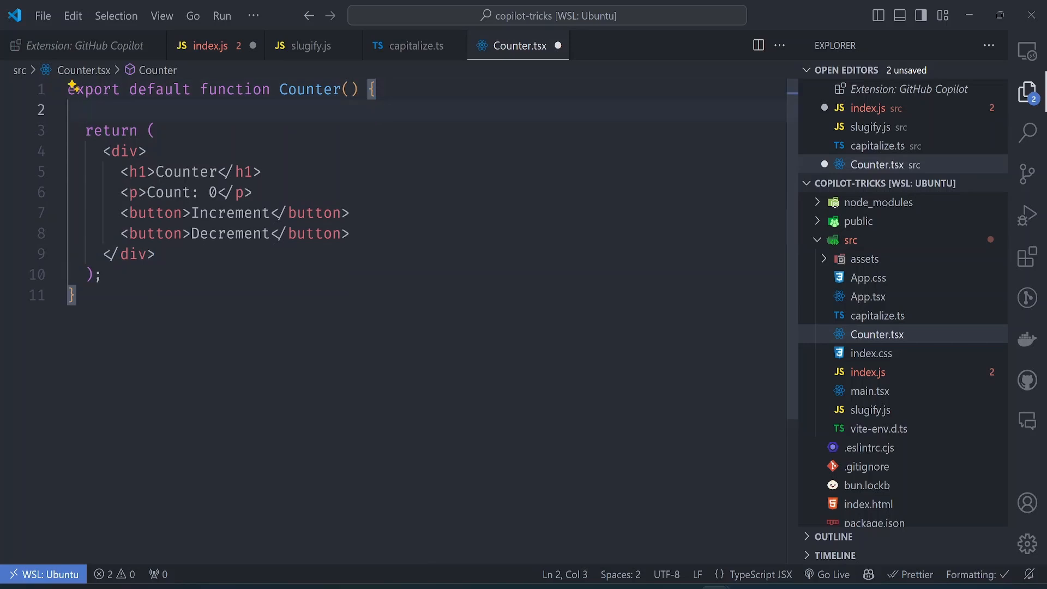
{"action": "type", "text": "i"}
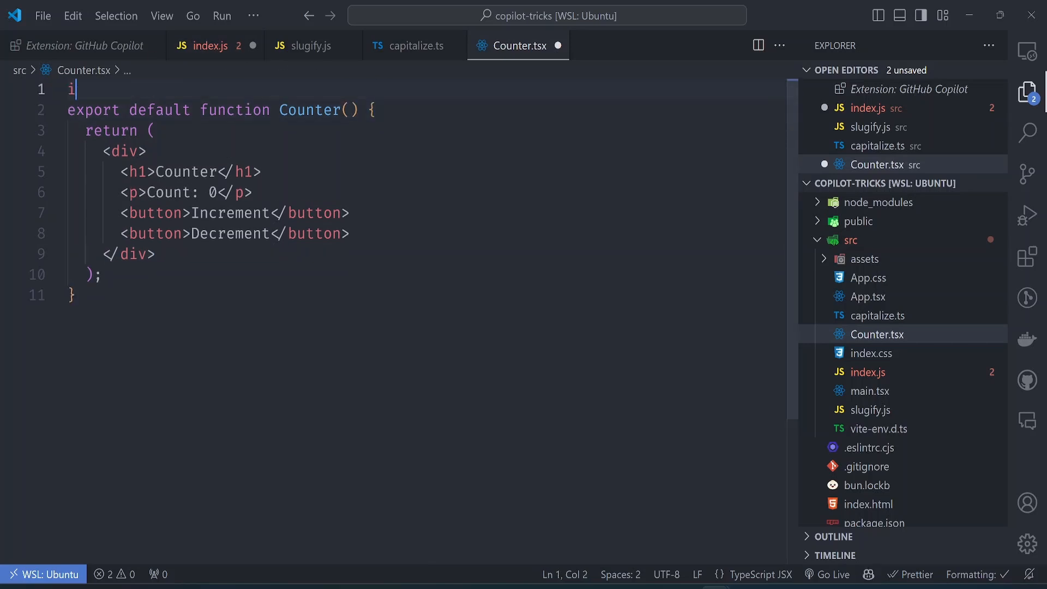
{"action": "type", "text": "mport { }"}
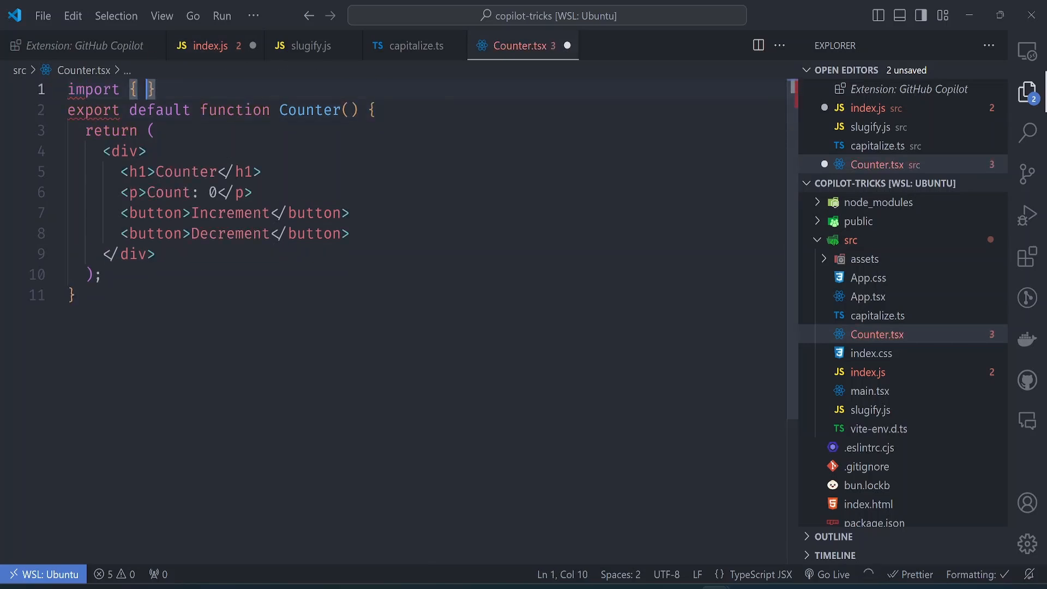
{"action": "type", "text": "useStt"}
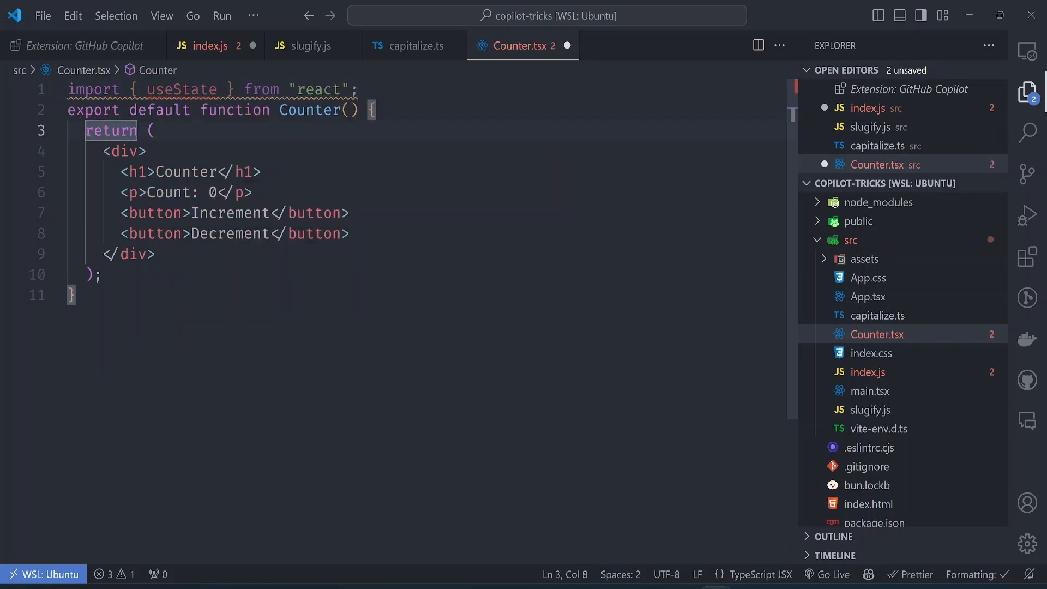
{"action": "type", "text": "const [count, setCount] = useState(0);"}
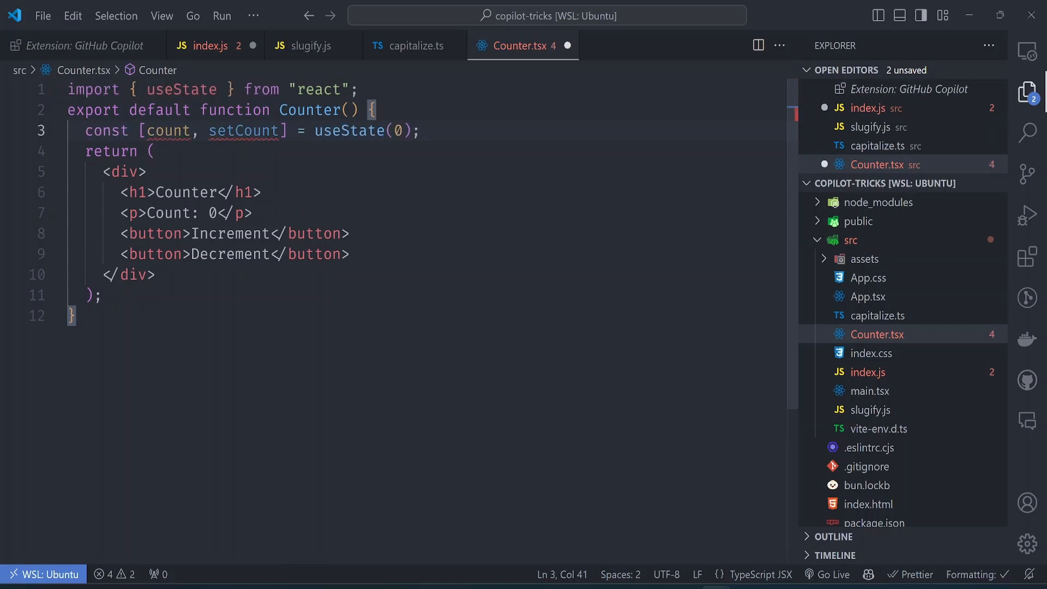
{"action": "key", "text": "Enter"}
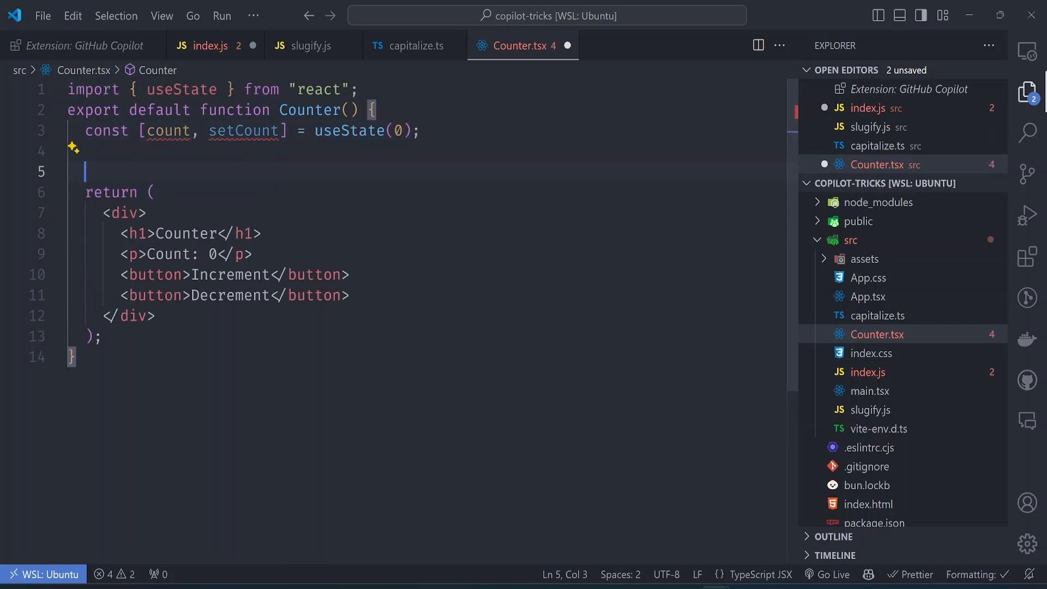
Add handleIncrement and handleDecrement functions that call setCount(count ± 1)
{"action": "type", "text": "const h"}
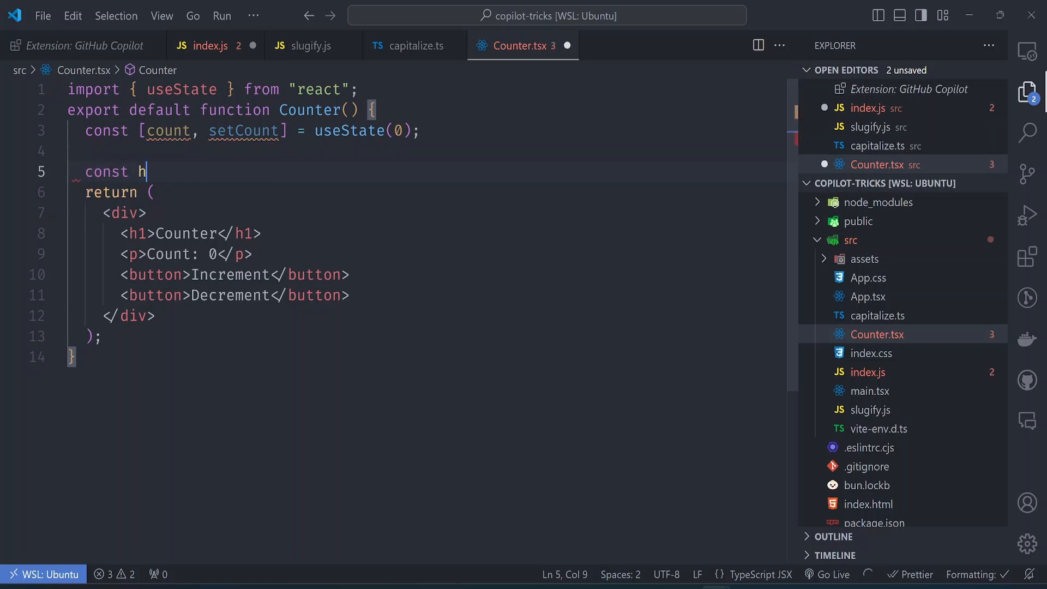
{"action": "type", "text": "andle"}
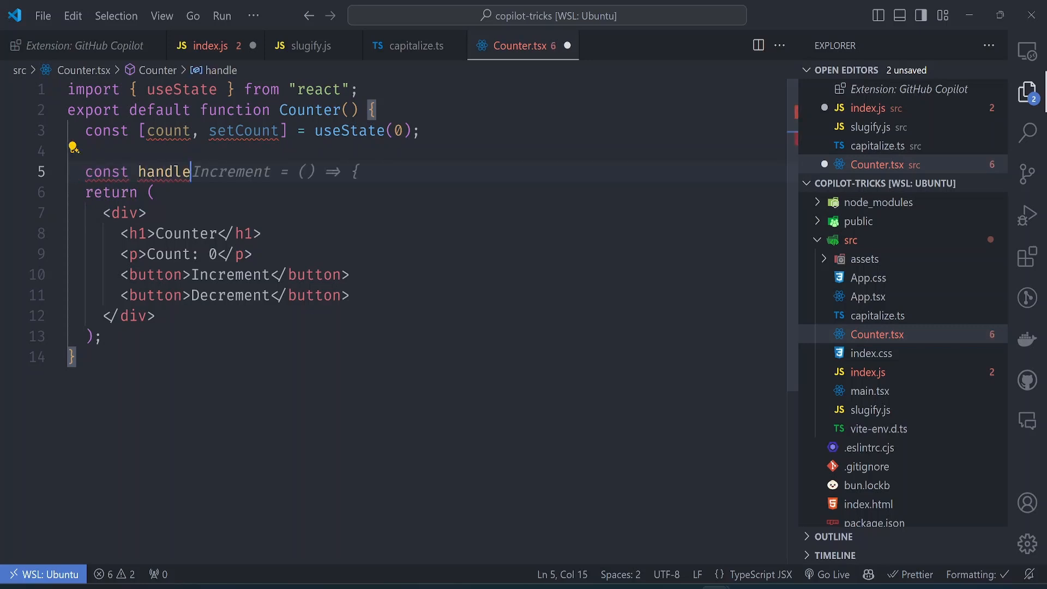
{"action": "key", "text": "Enter"}
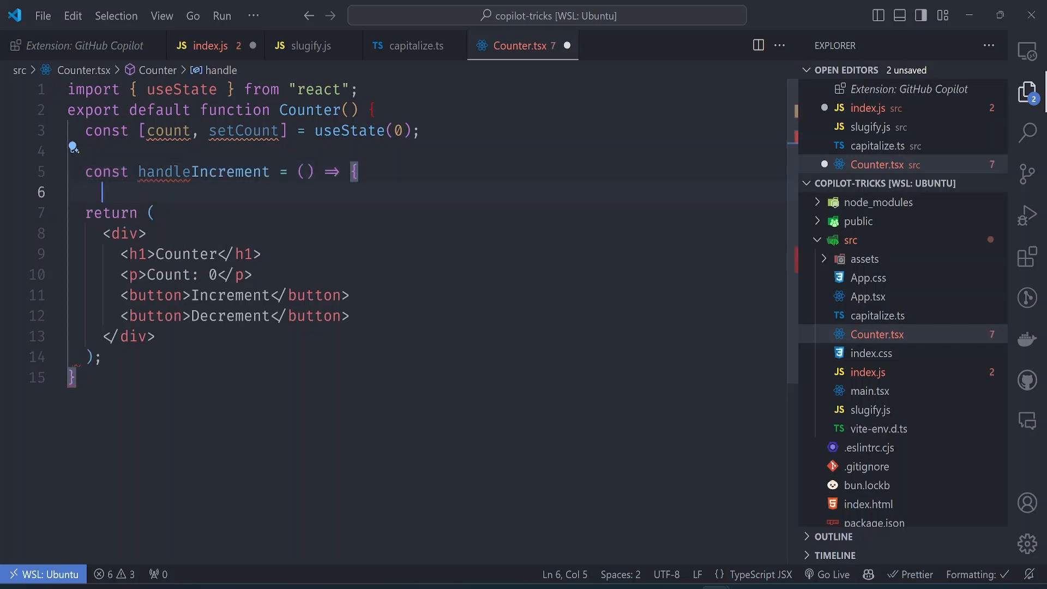
{"action": "type", "text": "setCount(count + 1);"}
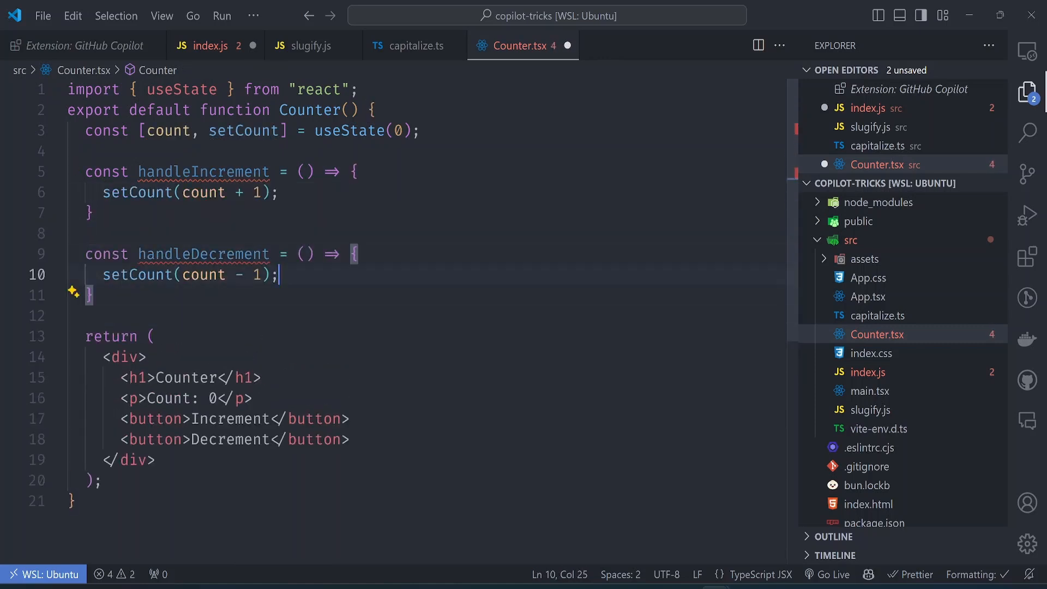
Replace the JSX with a count paragraph and Increment/Decrement buttons wired via onClick
{"action": "left_click", "coordinate": [210, 398]}
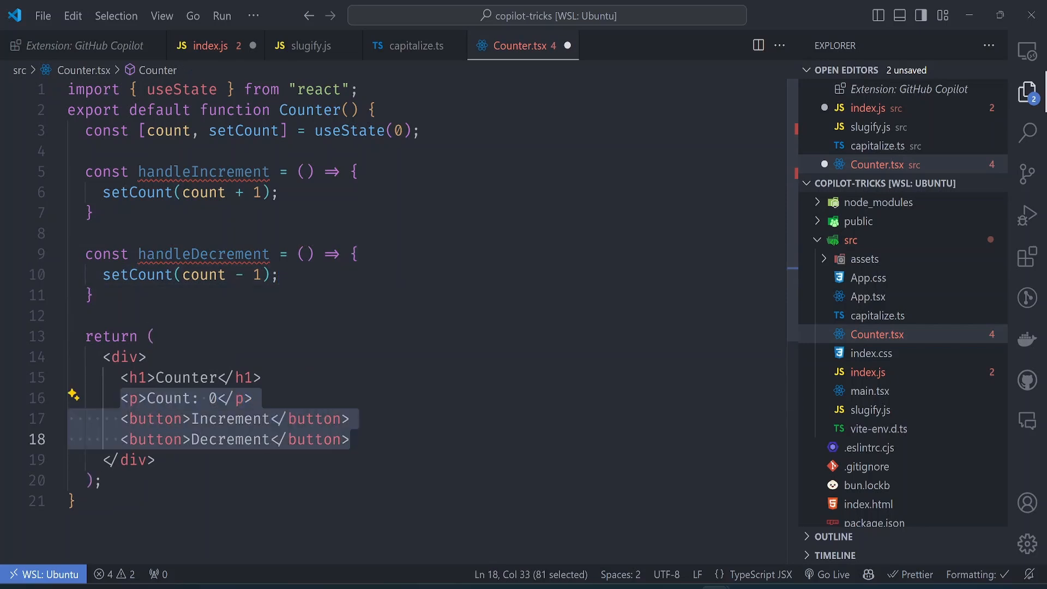
{"action": "key", "text": "Delete"}
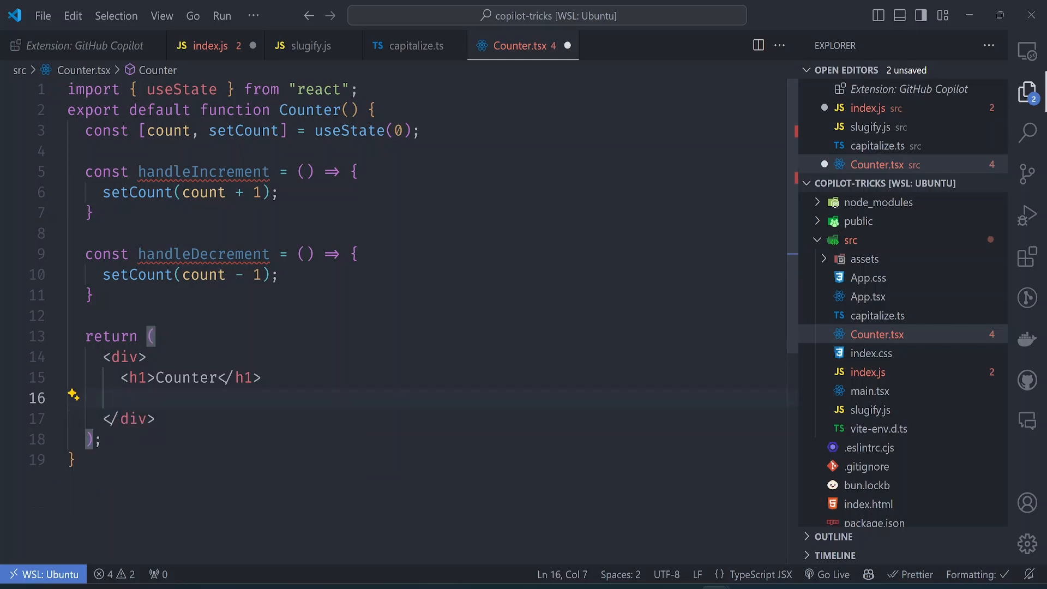
{"action": "type", "text": "<p>{count}</p>"}
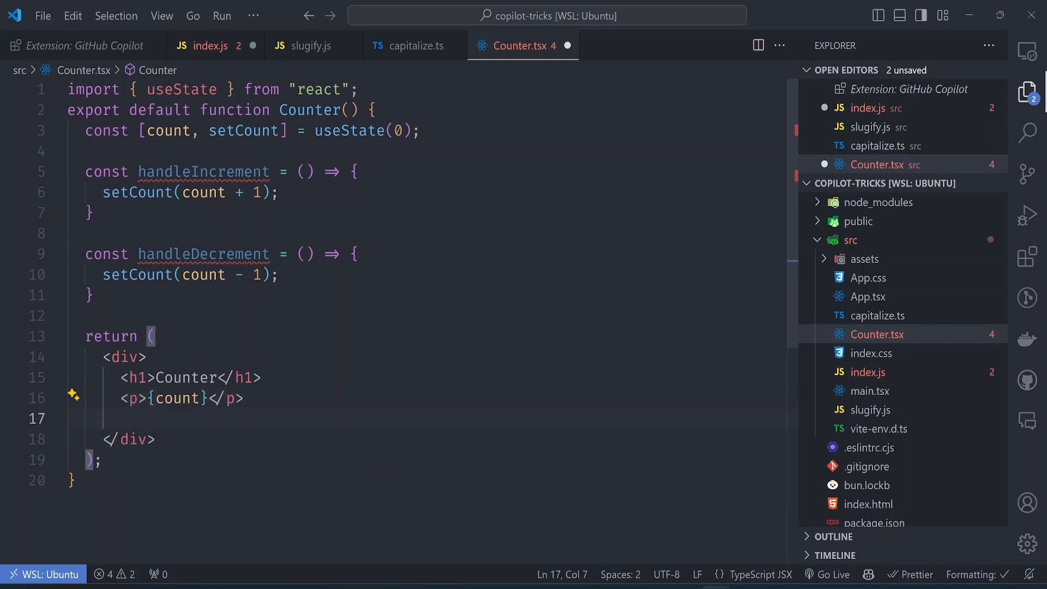
{"action": "type", "text": "<button onClick={handleIncrement}>Increment</button>"}
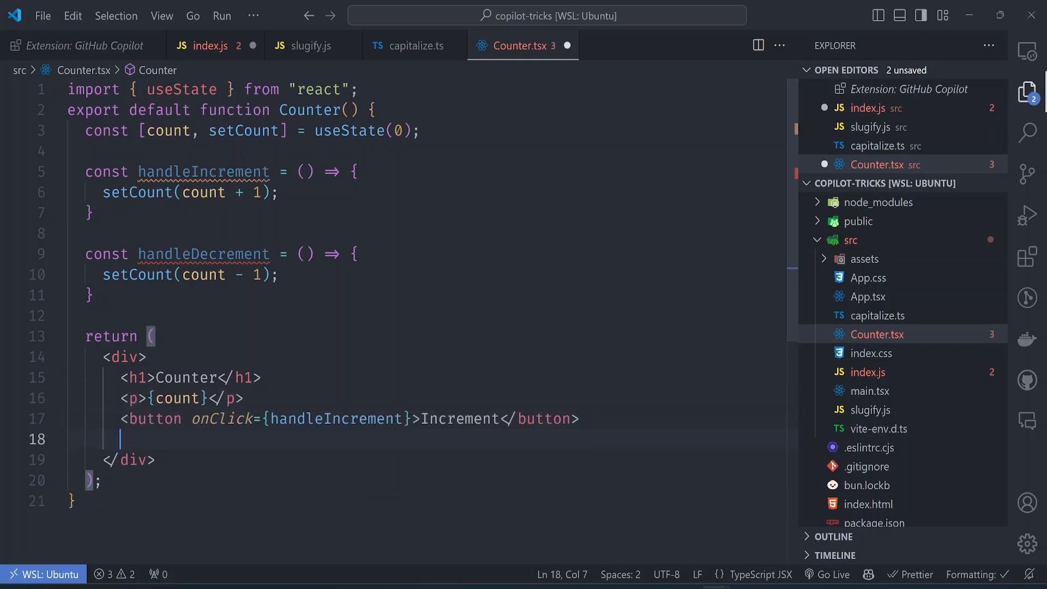
{"action": "type", "text": "<button onClick={handleDecrement}>Decrement</button>"}
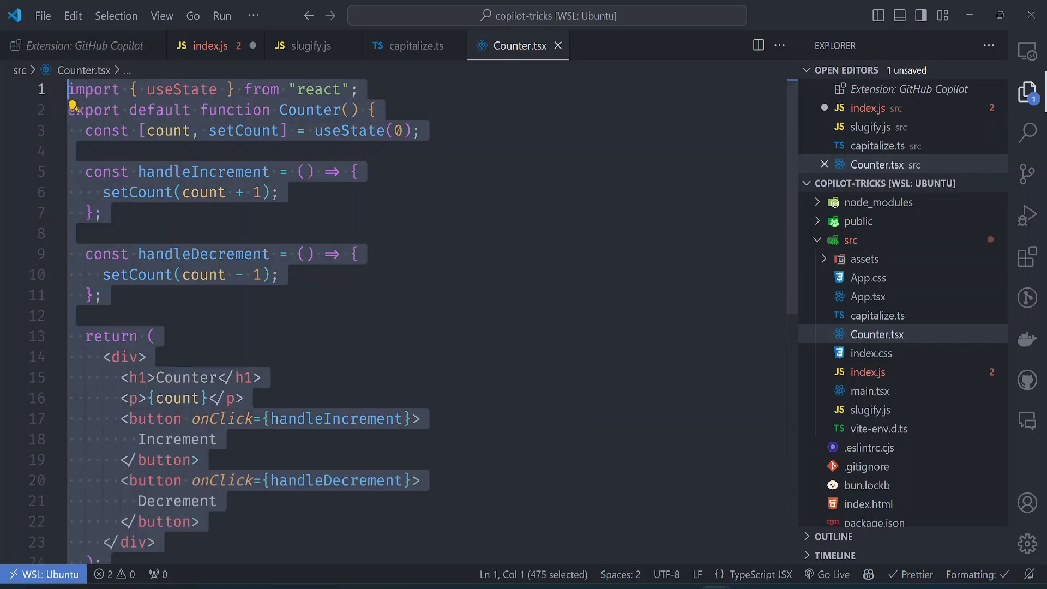
Rename the component to CounterTailwind and wrap its JSX in a flex justify-center items-center h-screen div
{"action": "left_click", "coordinate": [306, 254]}
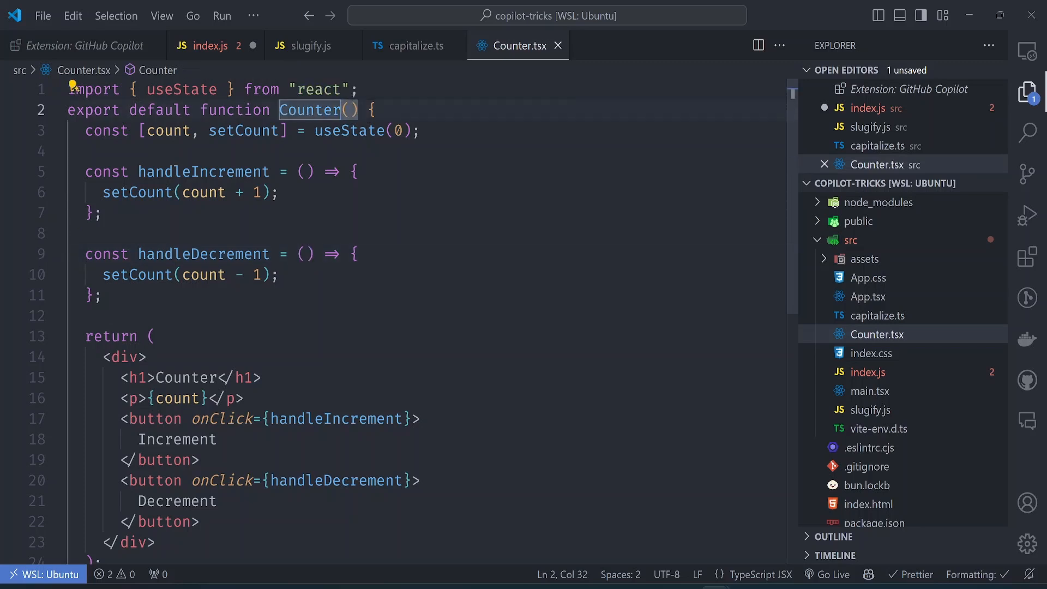
{"action": "type", "text": "Tailwind"}
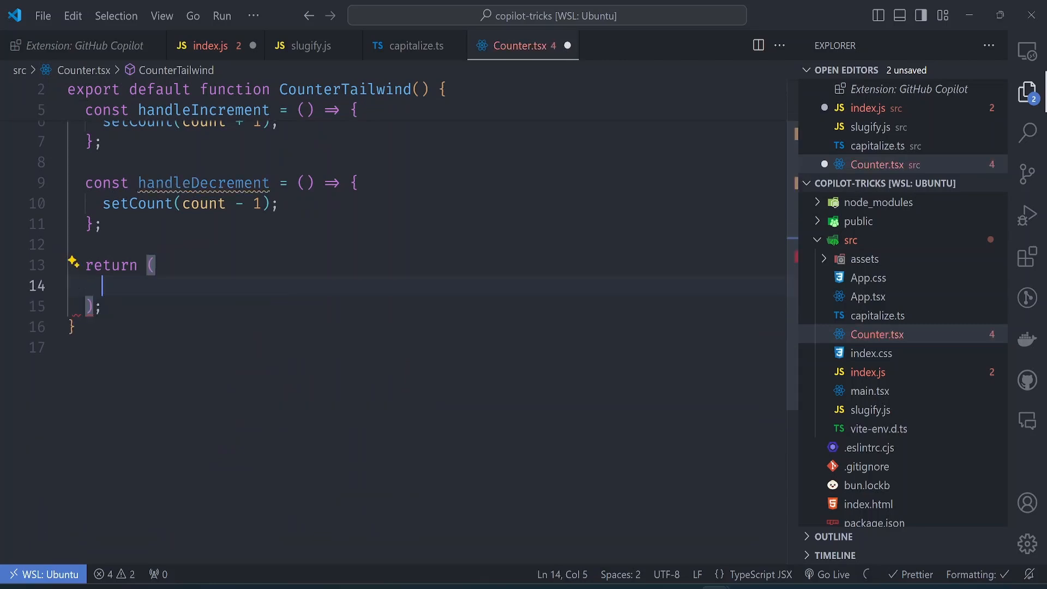
{"action": "type", "text": "<div className=\"flex justify-center items-center h-screen\">"}
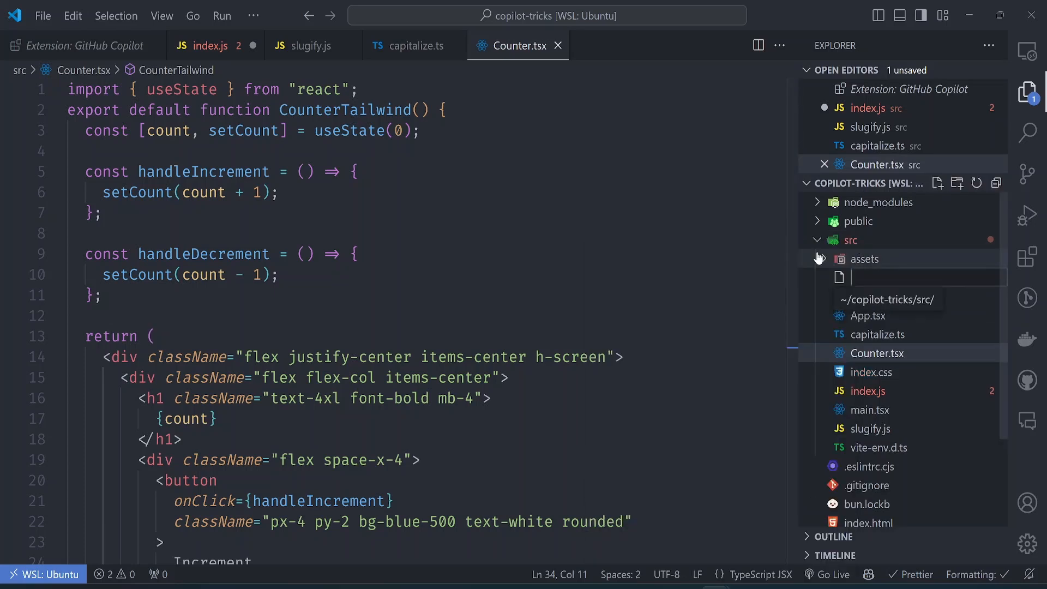
Name the new file cli/downloadImages.js so it lands in a new cli folder under src
{"action": "type", "text": "cli/d"}
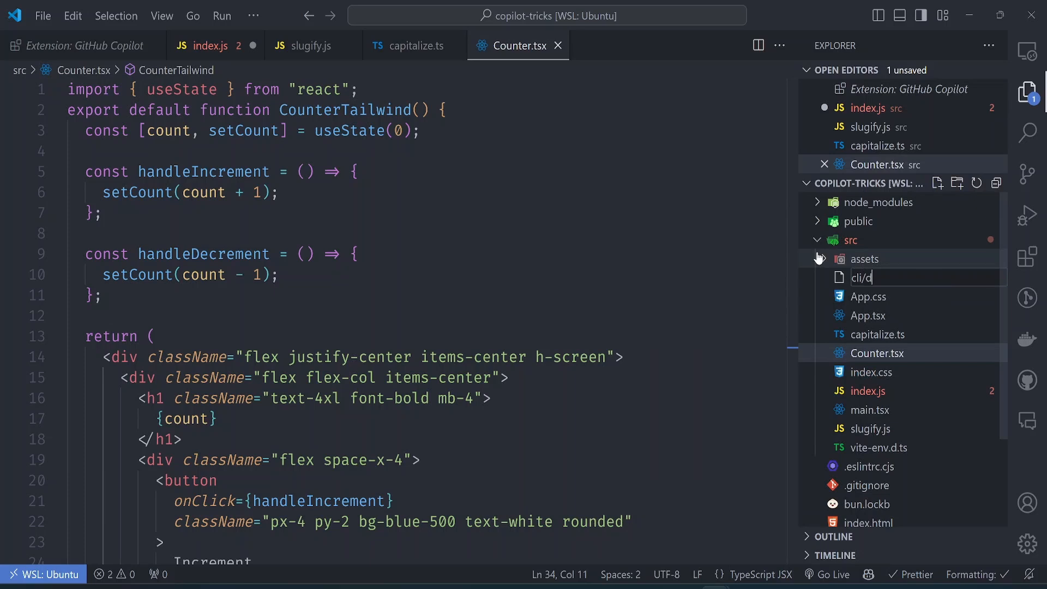
{"action": "type", "text": "ownloadIma"}
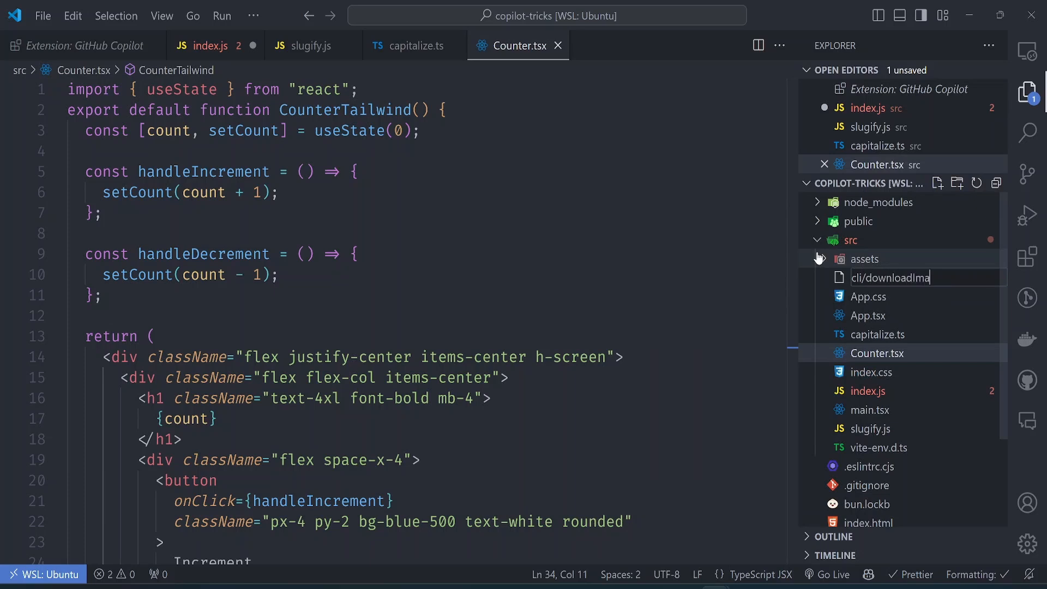
{"action": "type", "text": "ges.js"}
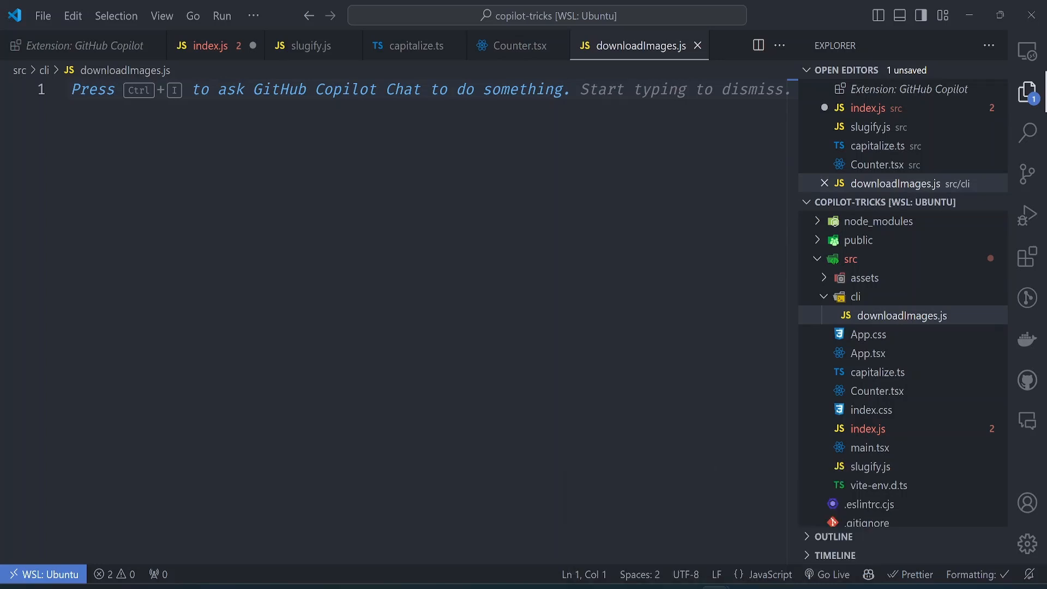
Write comments describing downloading 5 images from the Unsplash API into the images folder using node-fetch
{"action": "type", "text": "// download 5 random images from"}
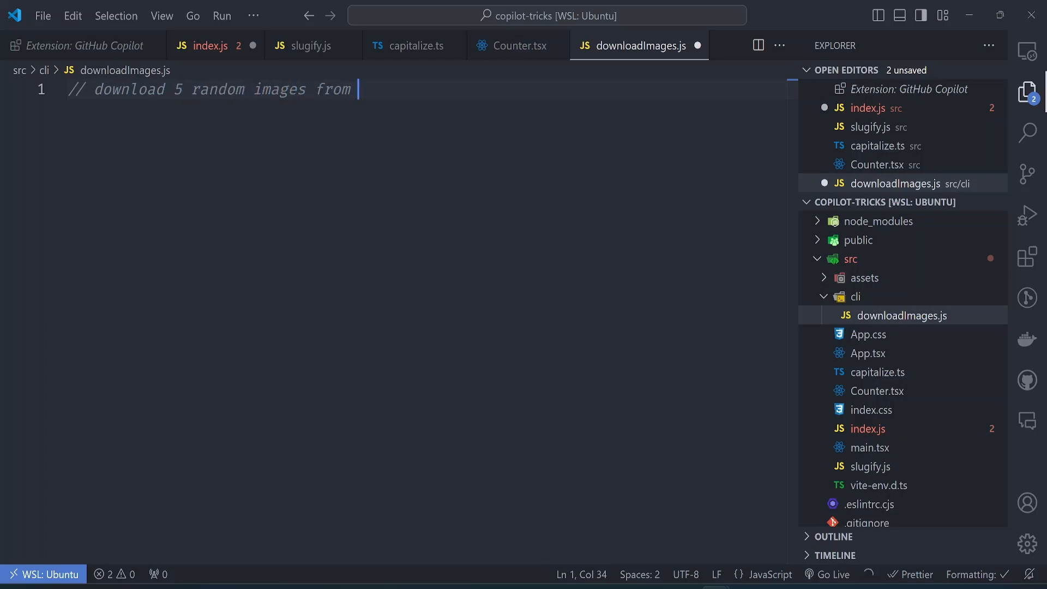
{"action": "type", "text": "unsplash api"}
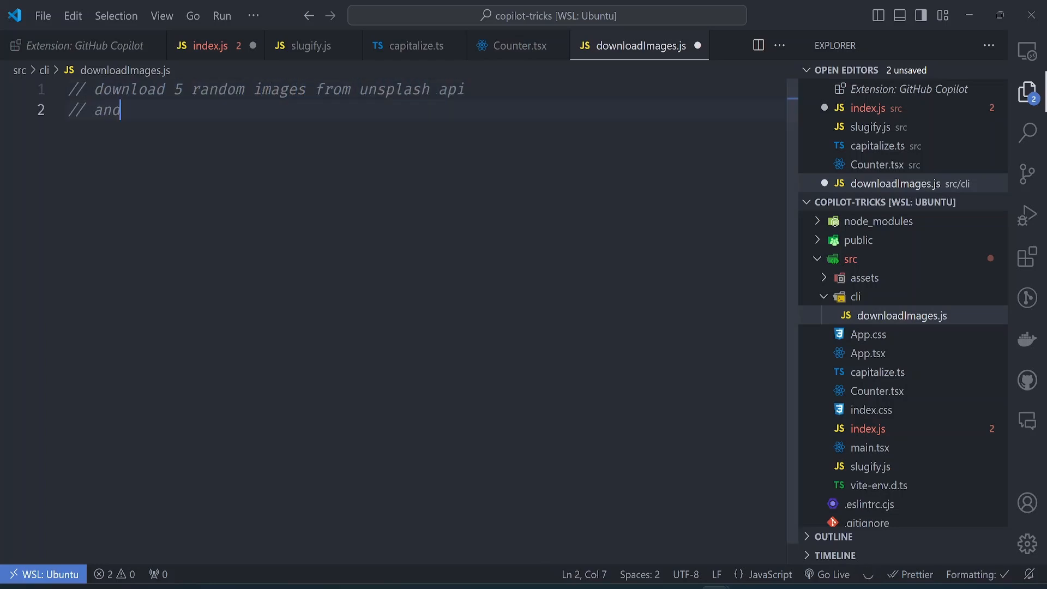
{"action": "type", "text": "store them in the images folder"}
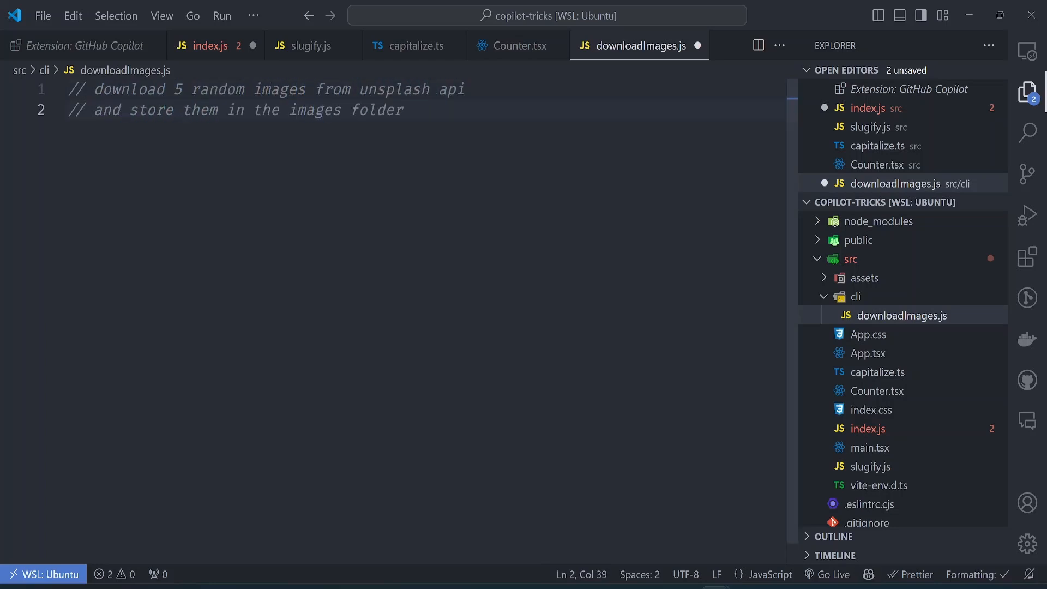
{"action": "type", "text": "// we'll use"}
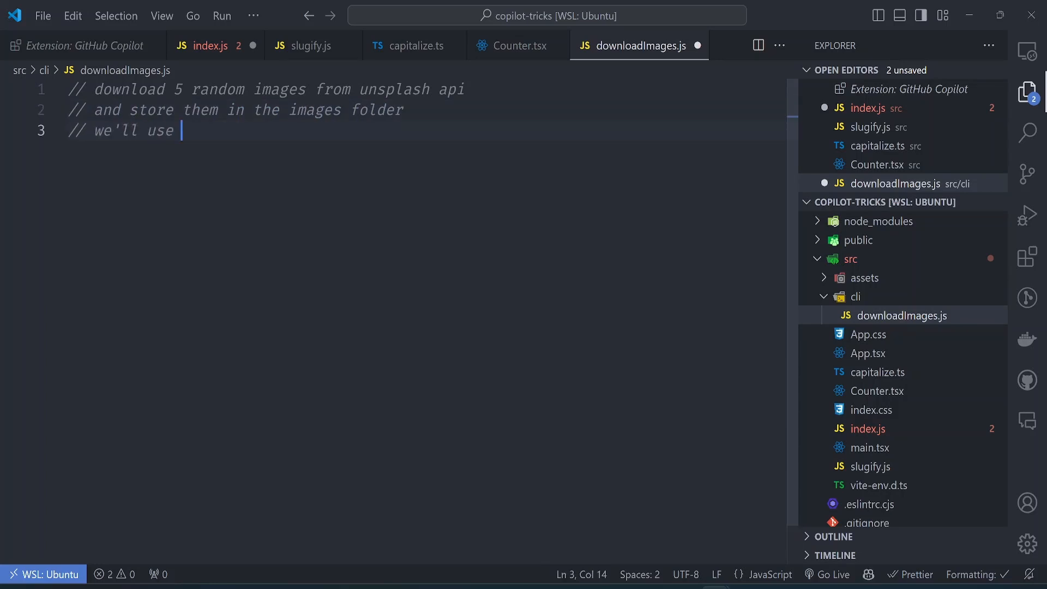
{"action": "type", "text": "node-fetch to download the images"}
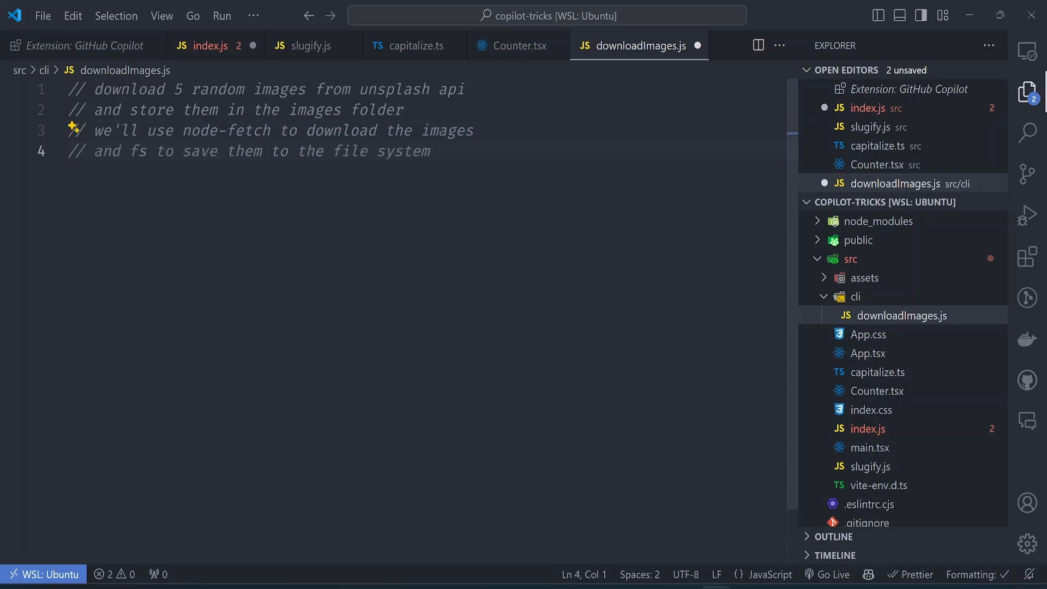
Import fetch from 'node-fetch', fs from 'fs' and path from 'path'
{"action": "type", "text": "import"}
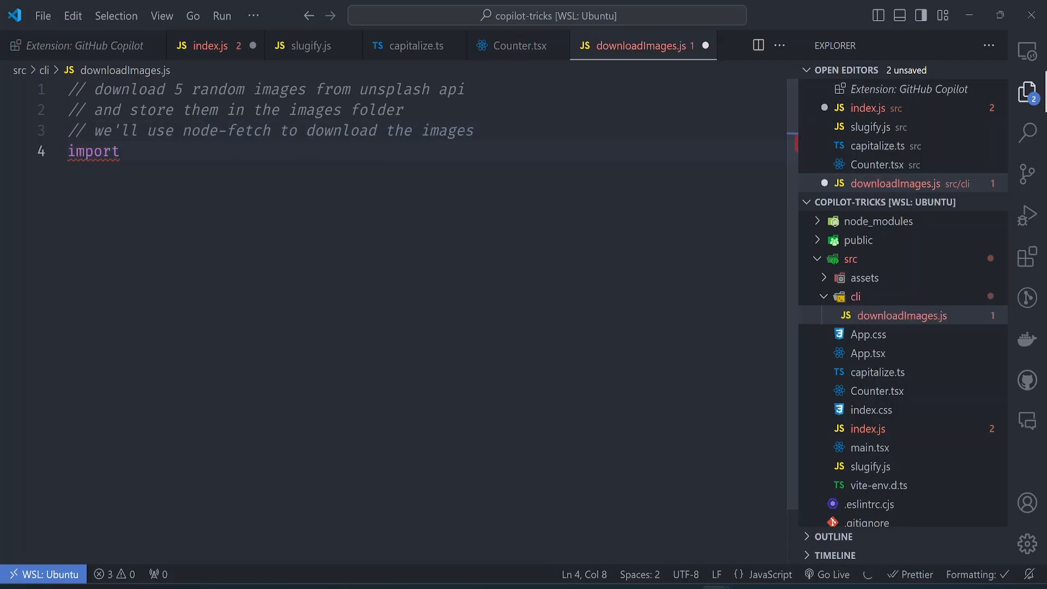
{"action": "type", "text": "fetch from 'node-fetch';"}
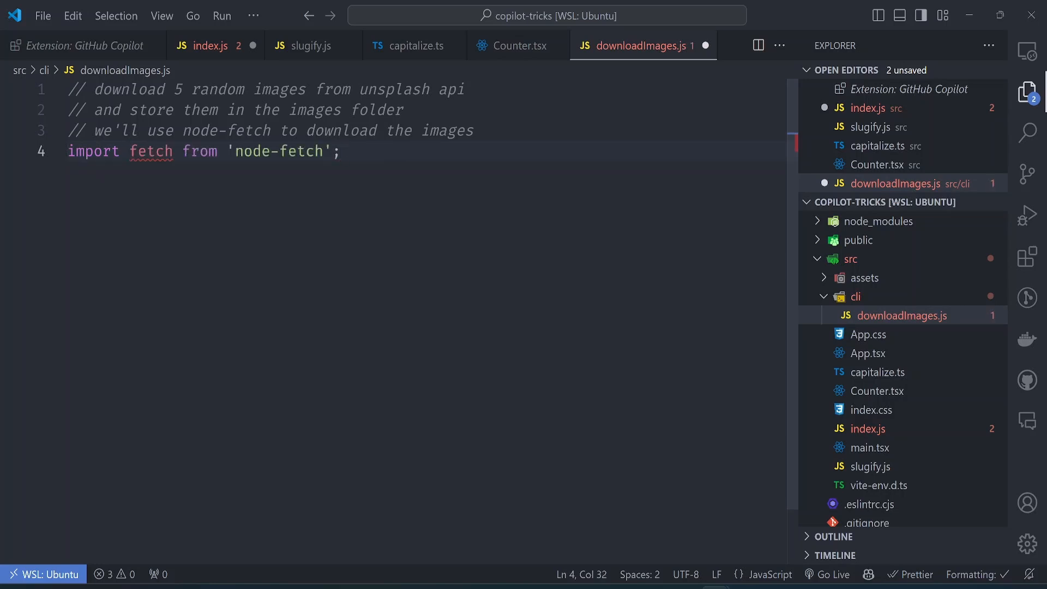
{"action": "type", "text": "import fs from 'fs';"}
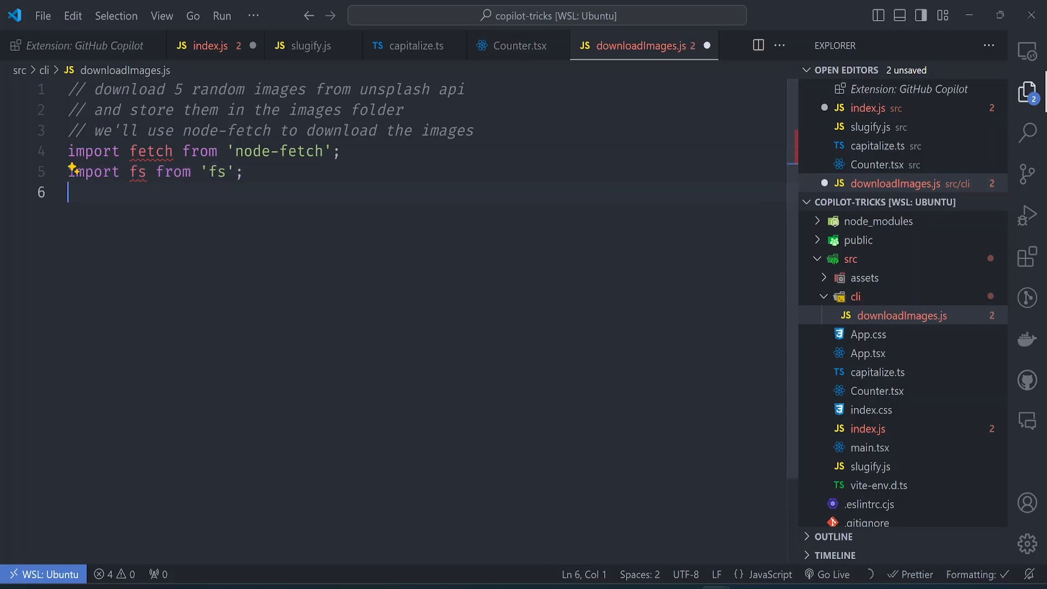
{"action": "type", "text": "import path from 'path';"}
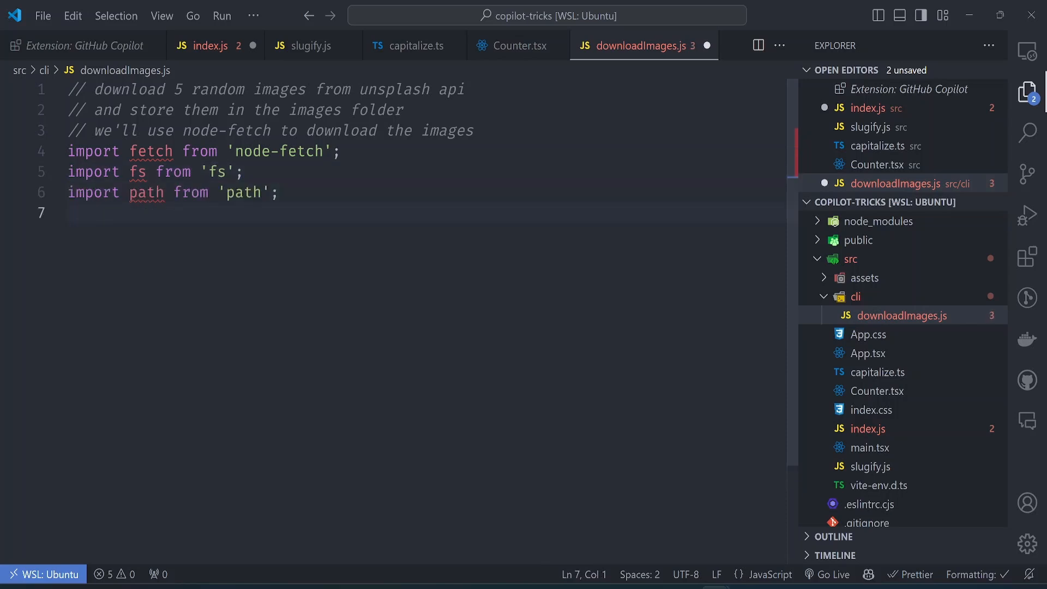
{"action": "key", "text": "enter"}
{"action": "type", "text": "const downloadImages = async () => {"}
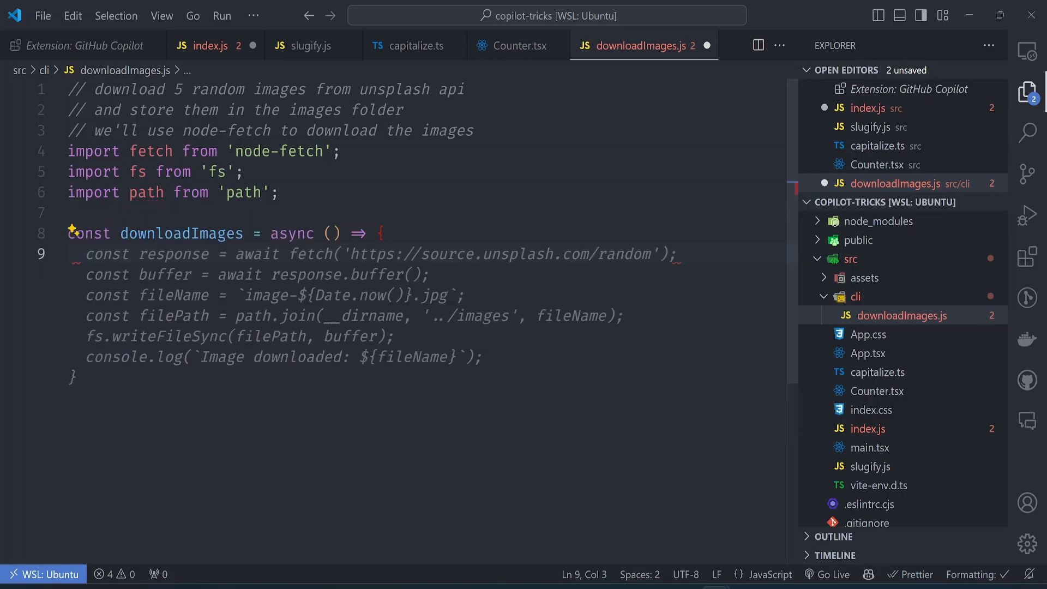
Accept Copilot's async downloadImages function and add a loop calling downloadImages() five times
{"action": "left_click", "coordinate": [85, 254]}
{"action": "type", "text": "for (let i = 0; i < 5; i++) {"}
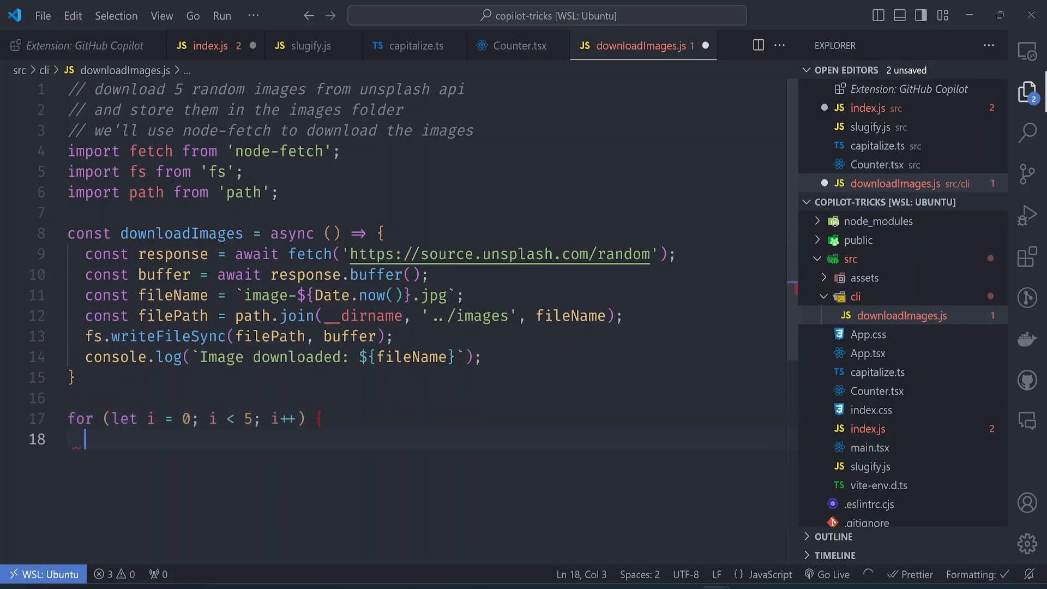
{"action": "type", "text": "downloadImages();"}
{"action": "type", "text": "}"}
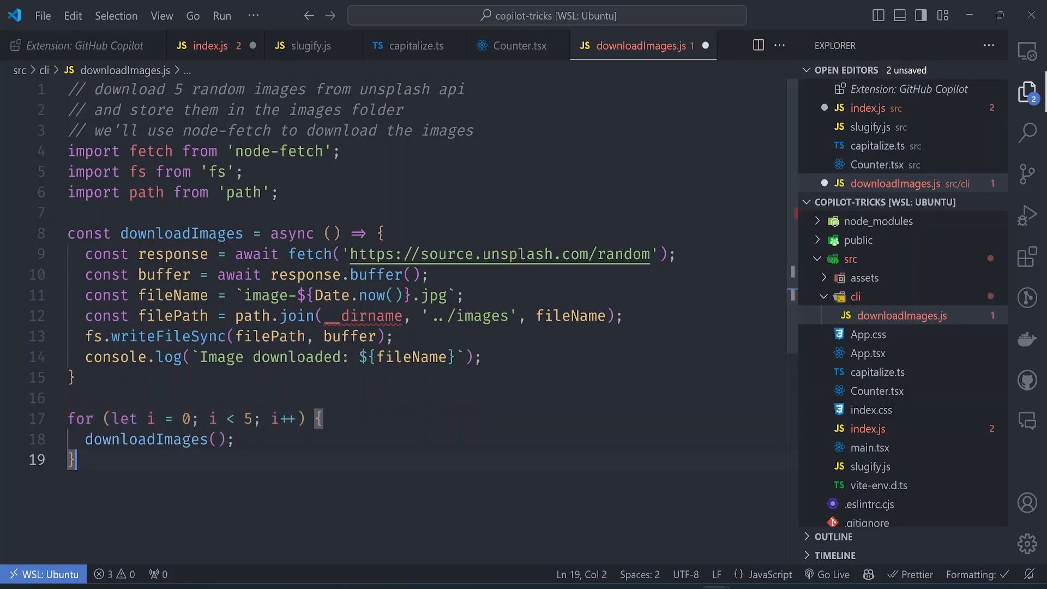
{"action": "scroll", "scroll_direction": "down", "scroll_amount": 3}
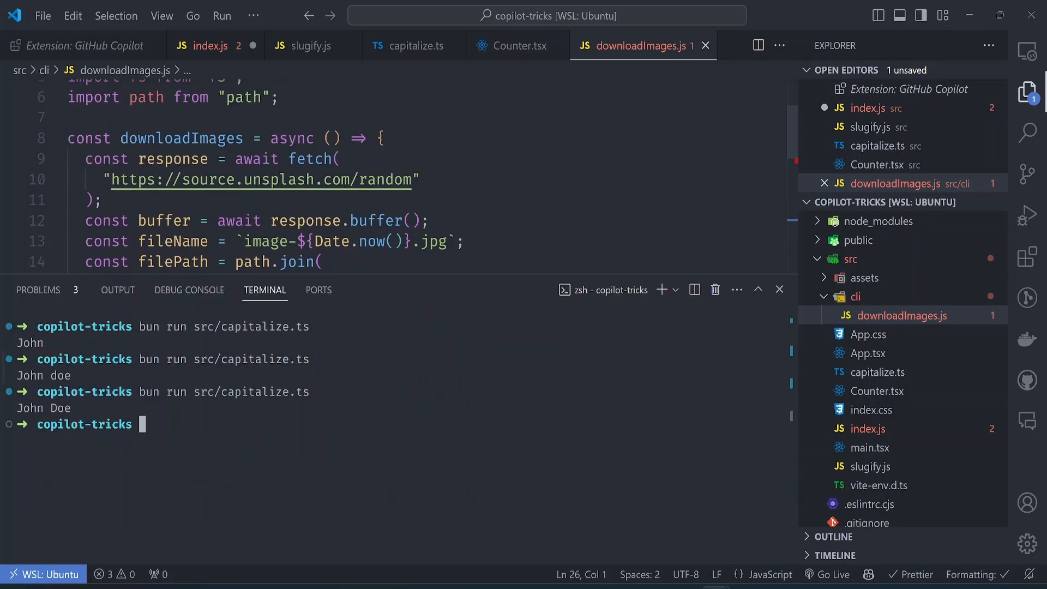
Run bun run src/cli/downloadImages.js in the terminal and start a comment checking the images folder exists
{"action": "type", "text": "bun run src/cli/"}
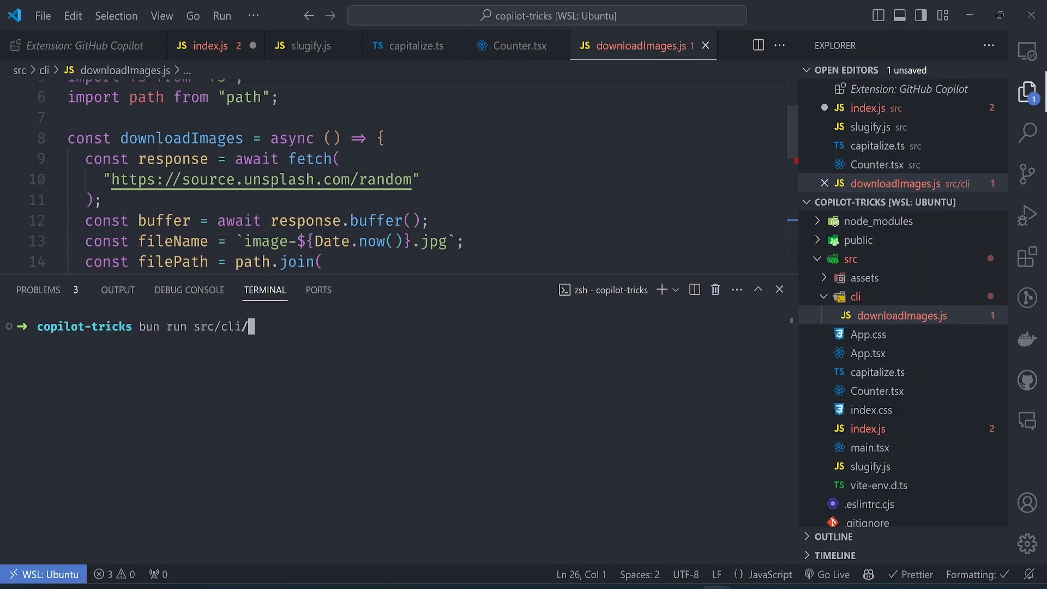
{"action": "type", "text": "downloadImages.js"}
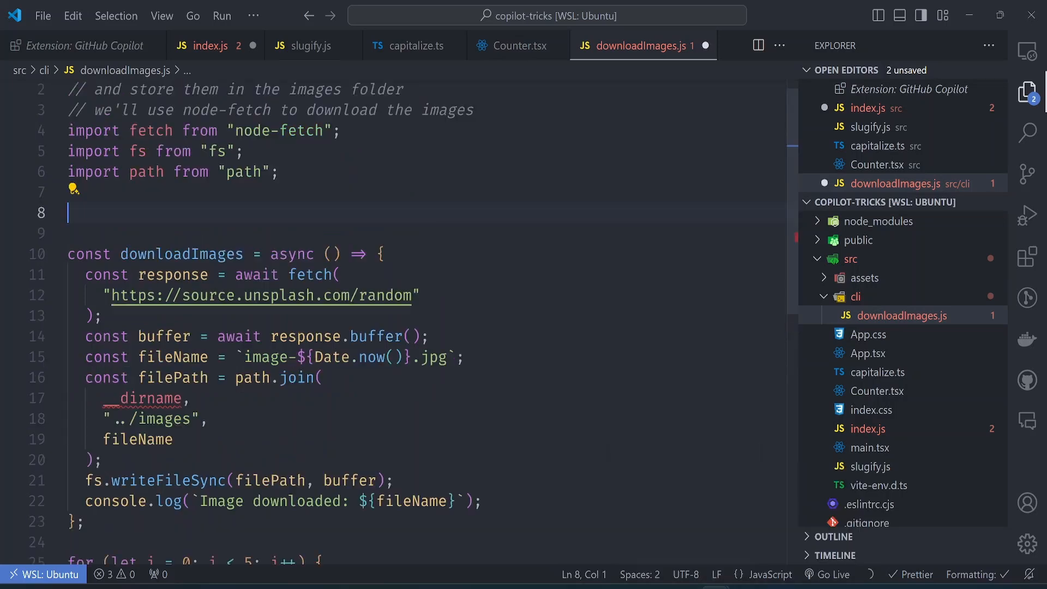
{"action": "type", "text": "// ch"}
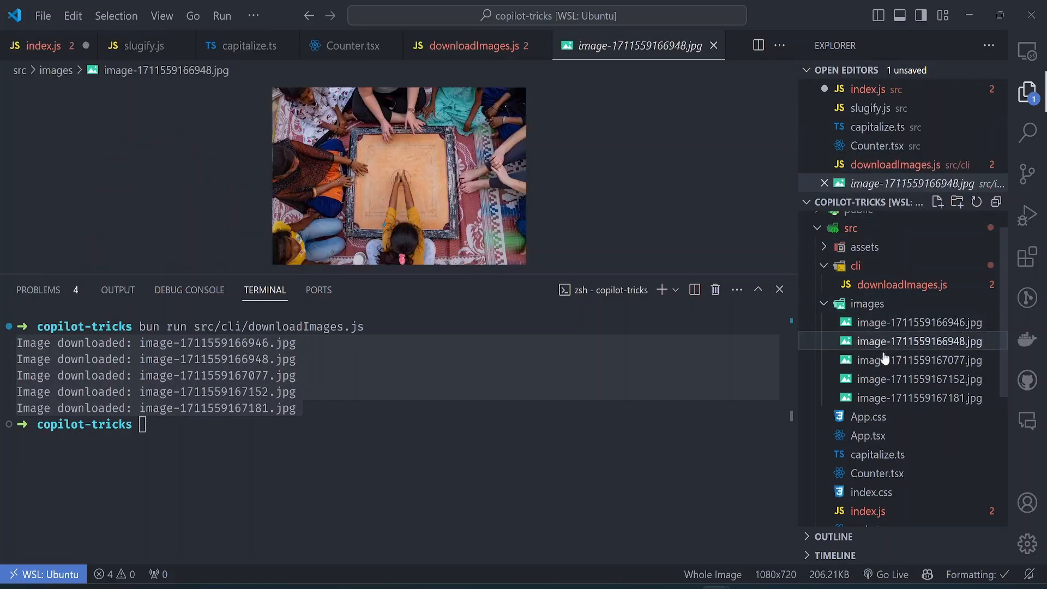
Preview the fourth and last downloaded images, then show the moon balloon photo enlarged
{"action": "left_click", "coordinate": [921, 378]}
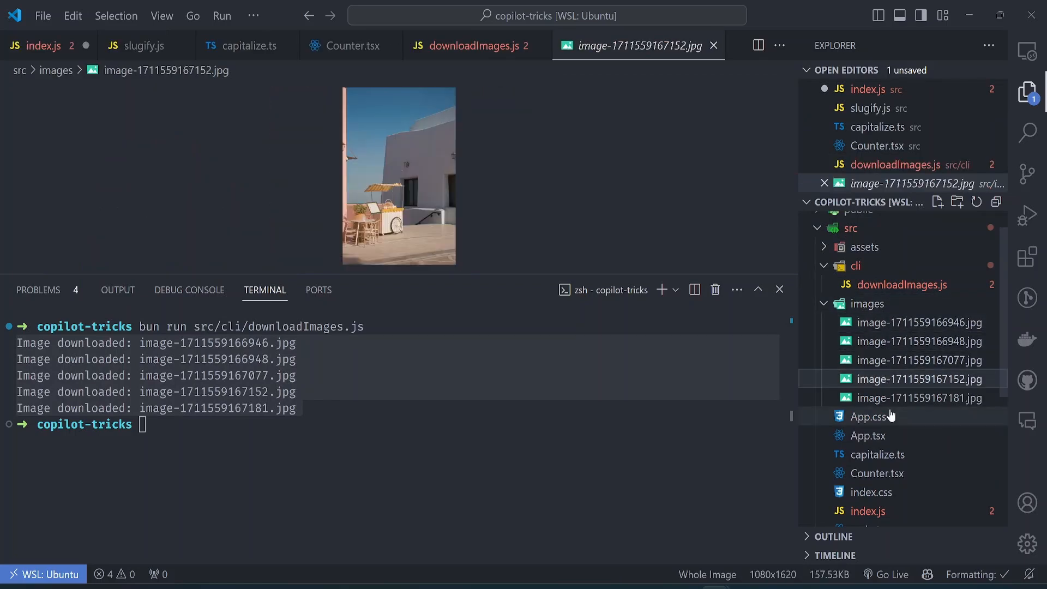
{"action": "left_click", "coordinate": [920, 398]}
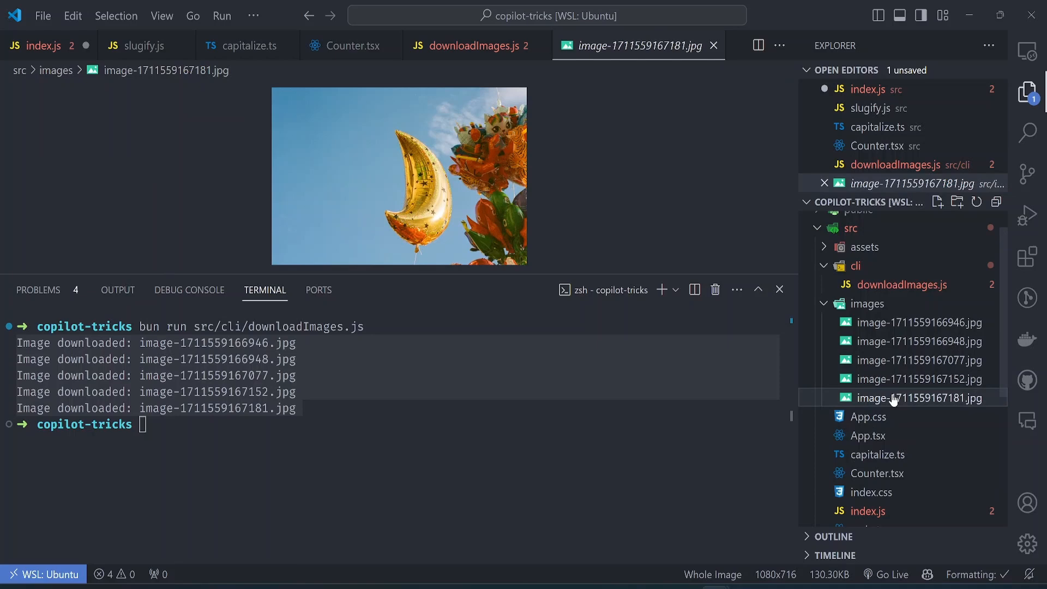
{"action": "mouse_move", "coordinate": [712, 48]}
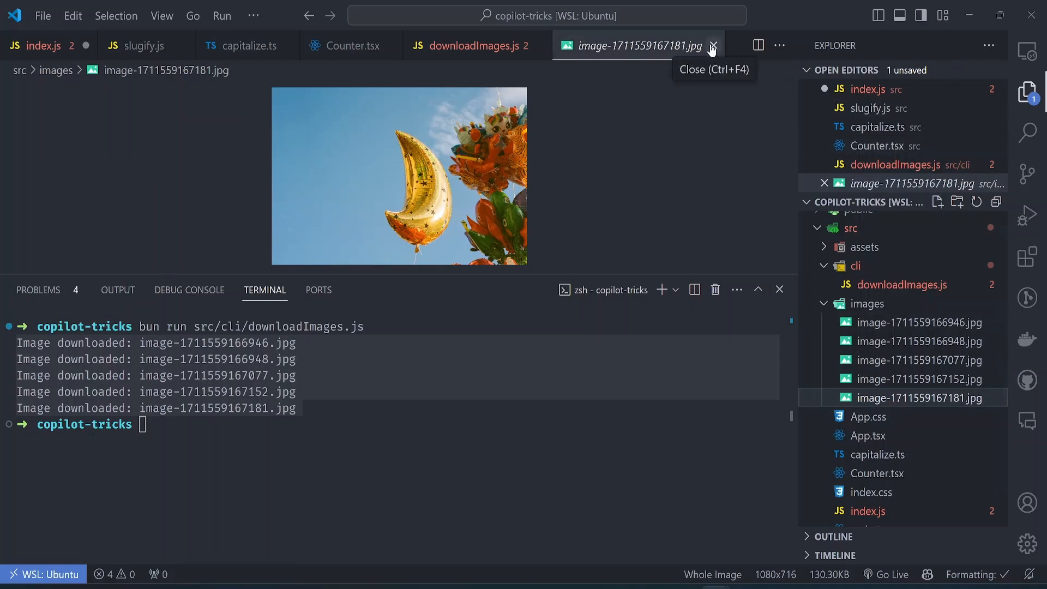
{"action": "left_click", "coordinate": [471, 46]}
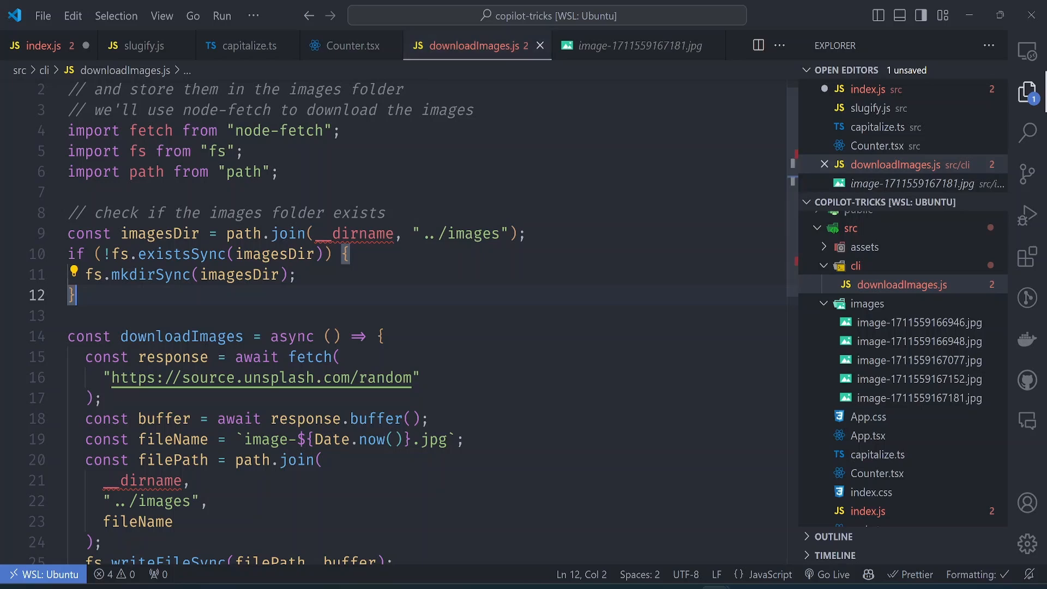
{"action": "left_click", "coordinate": [638, 46]}
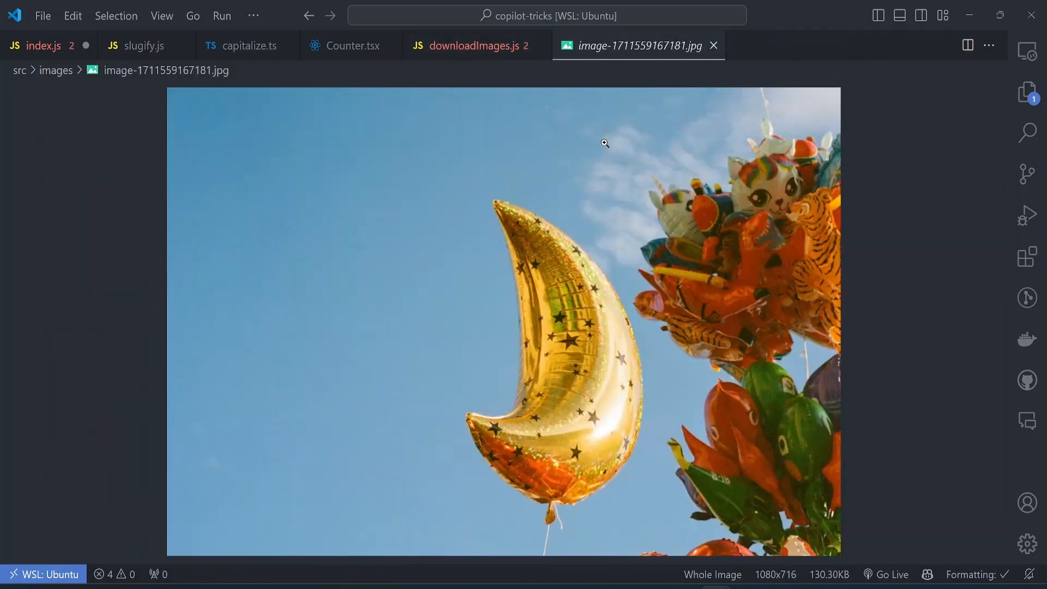
{"action": "mouse_move", "coordinate": [566, 537]}
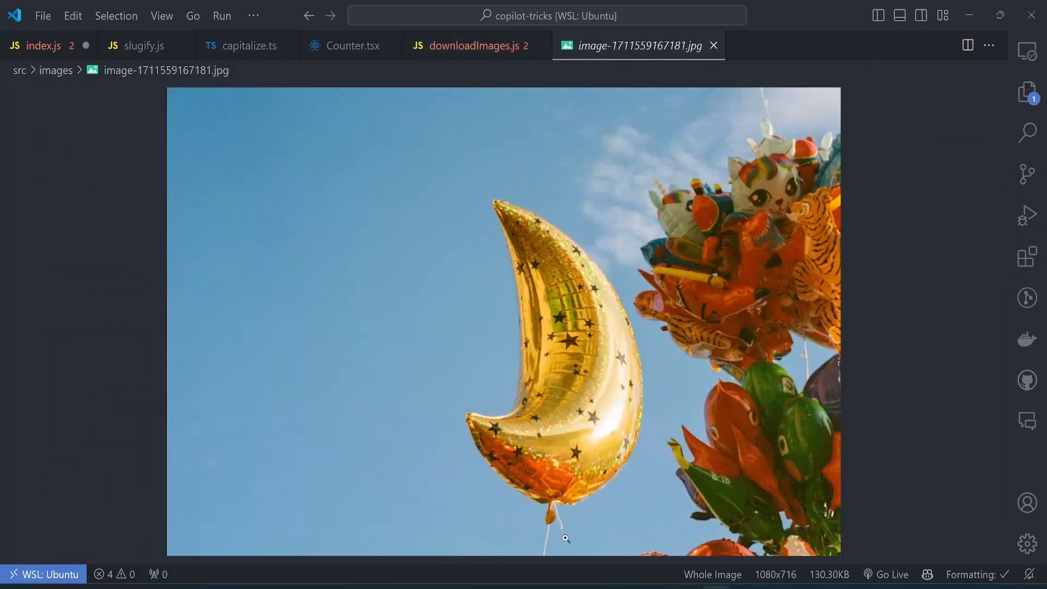